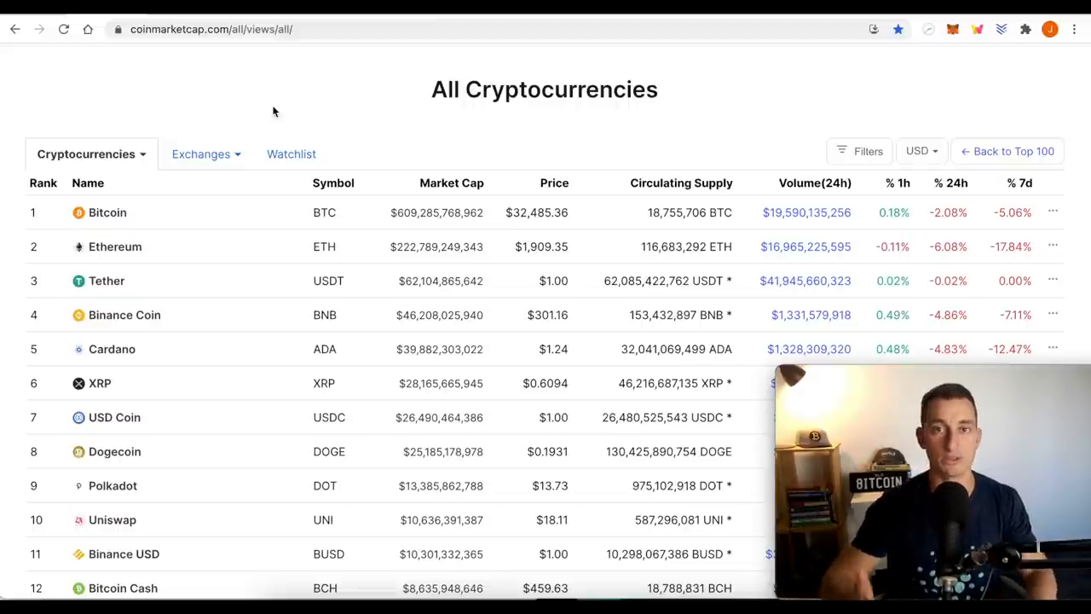
mouse_move(293, 126)
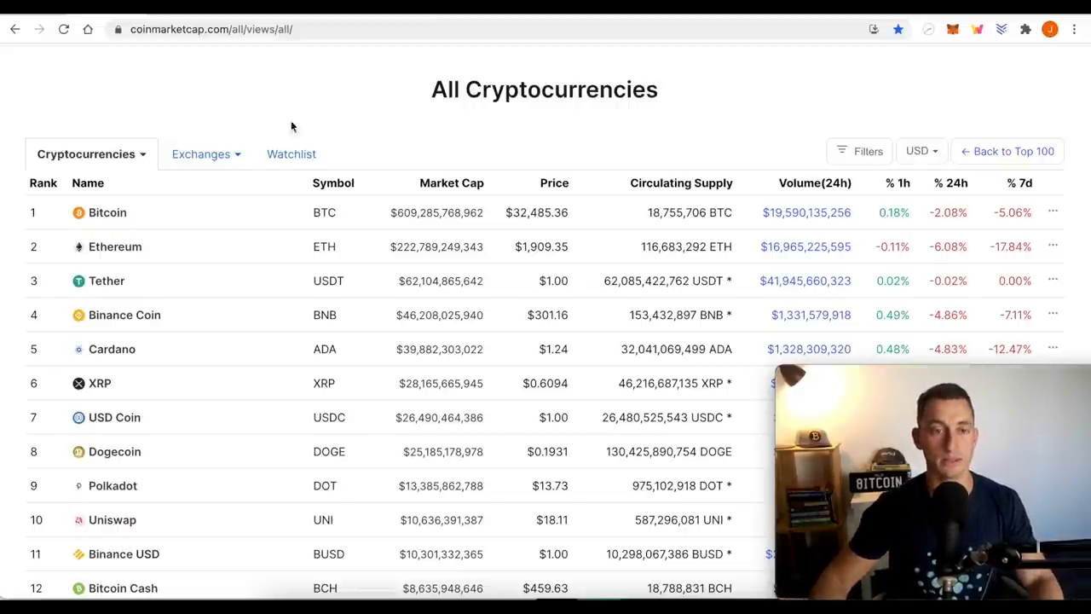
mouse_move(386, 308)
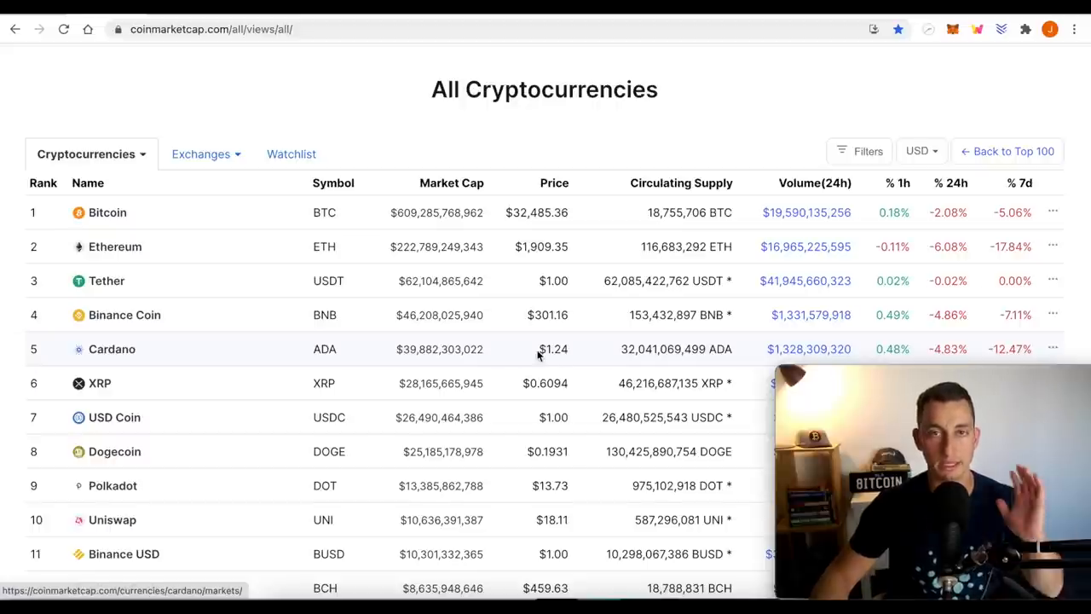
mouse_move(521, 351)
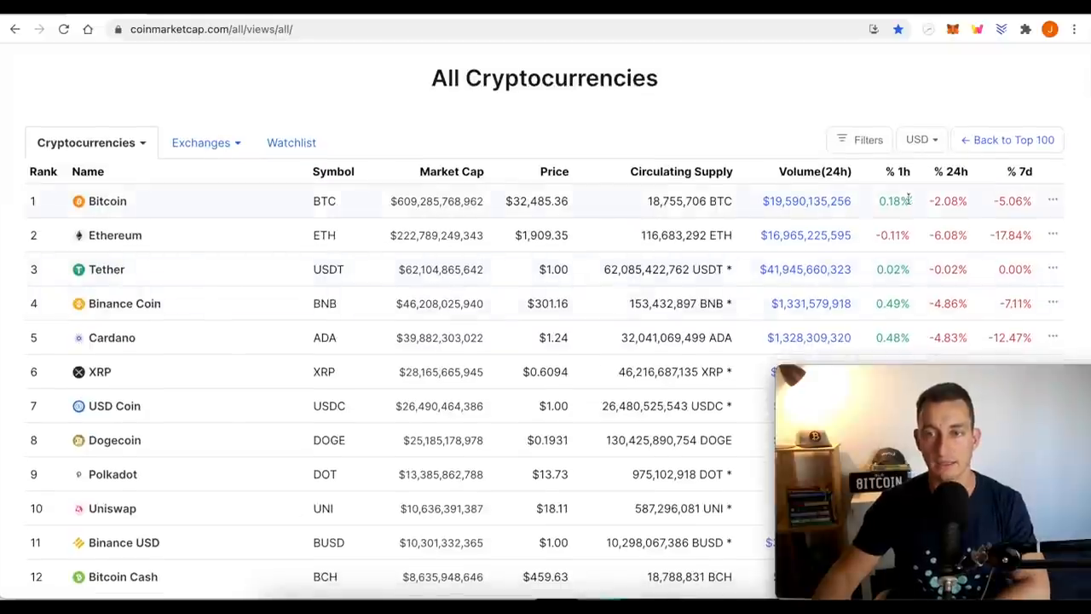
mouse_move(958, 319)
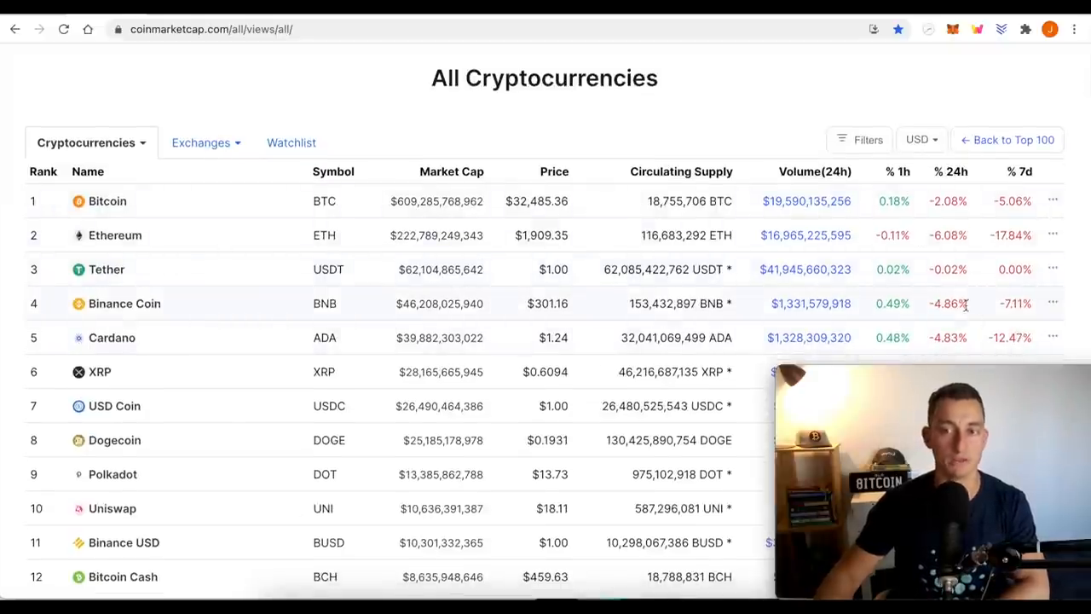
Scroll down through the monthly Bitcoin dominance chart with its Fibonacci levels.
scroll(down, 3)
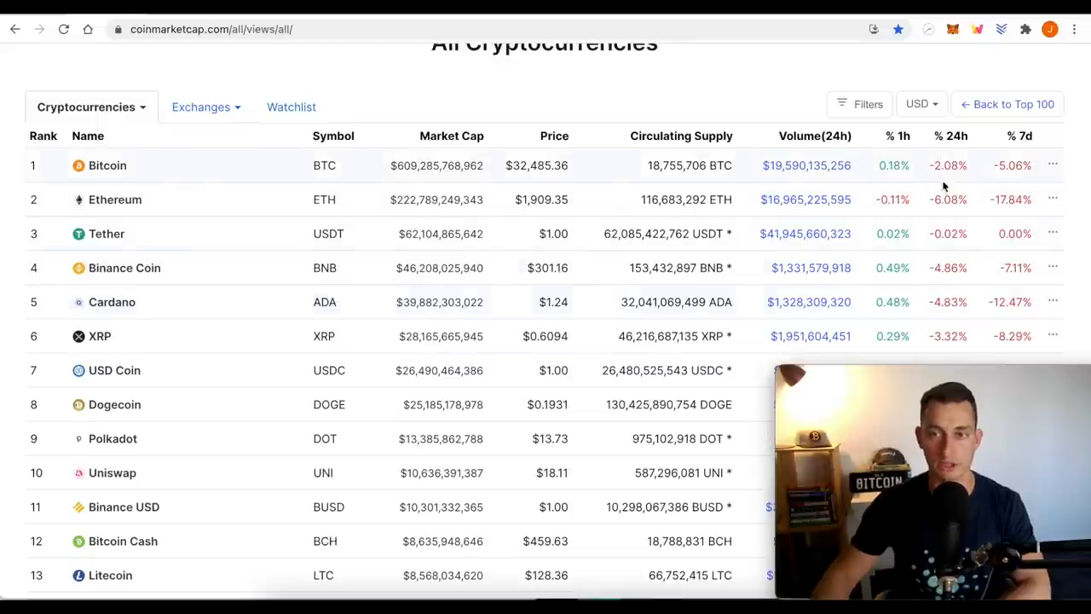
mouse_move(948, 220)
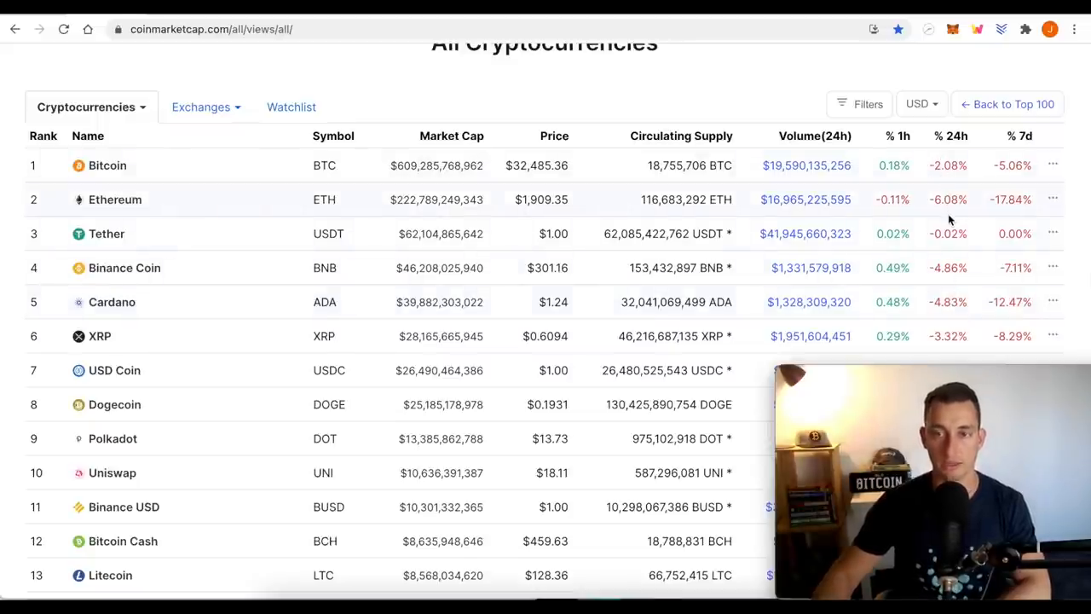
scroll(down, 3)
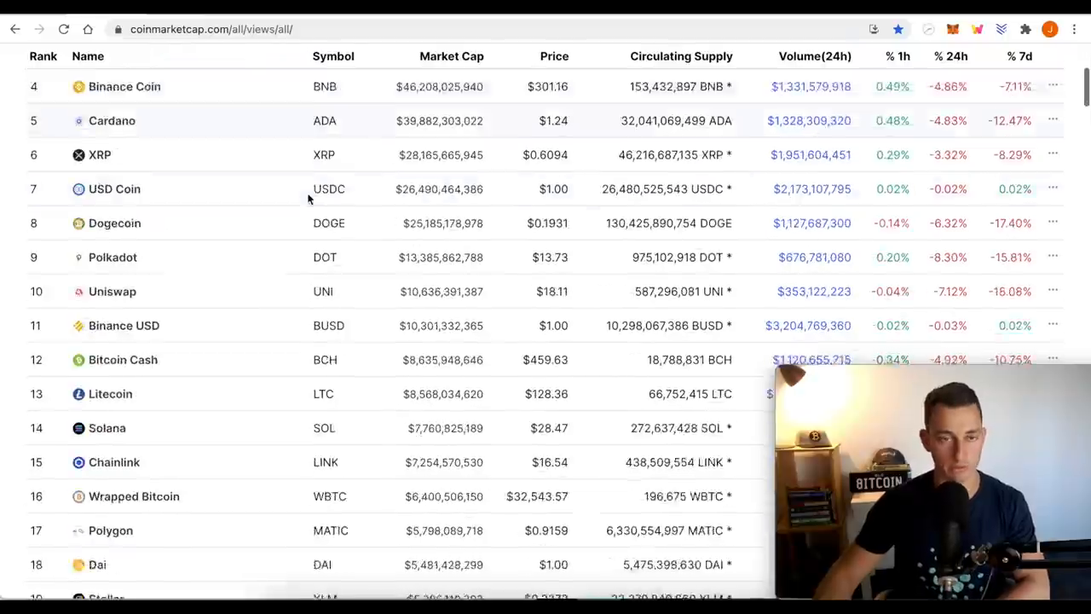
scroll(down, 3)
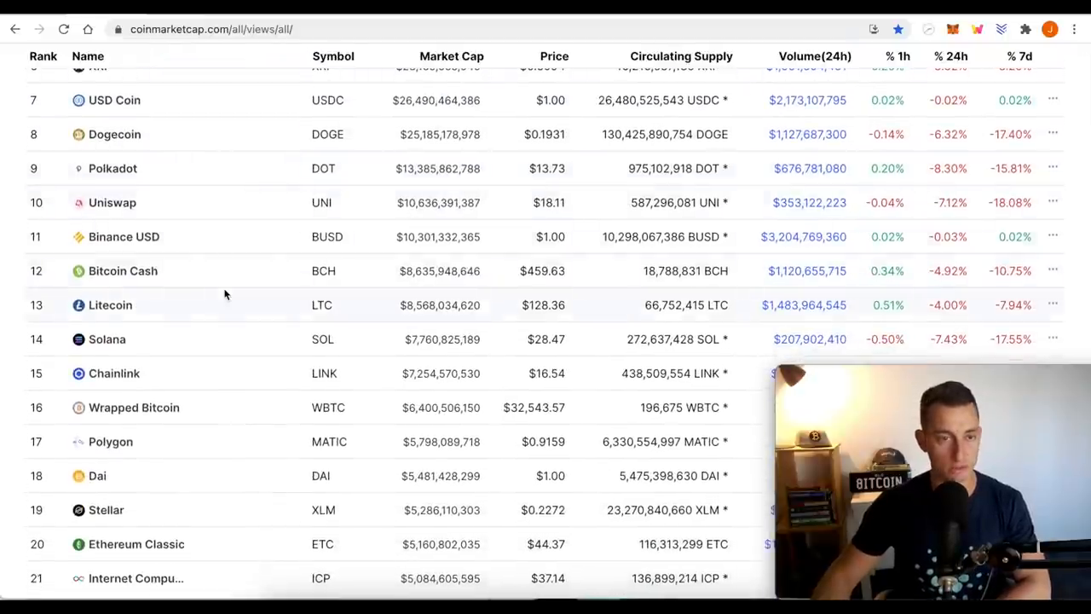
scroll(down, 3)
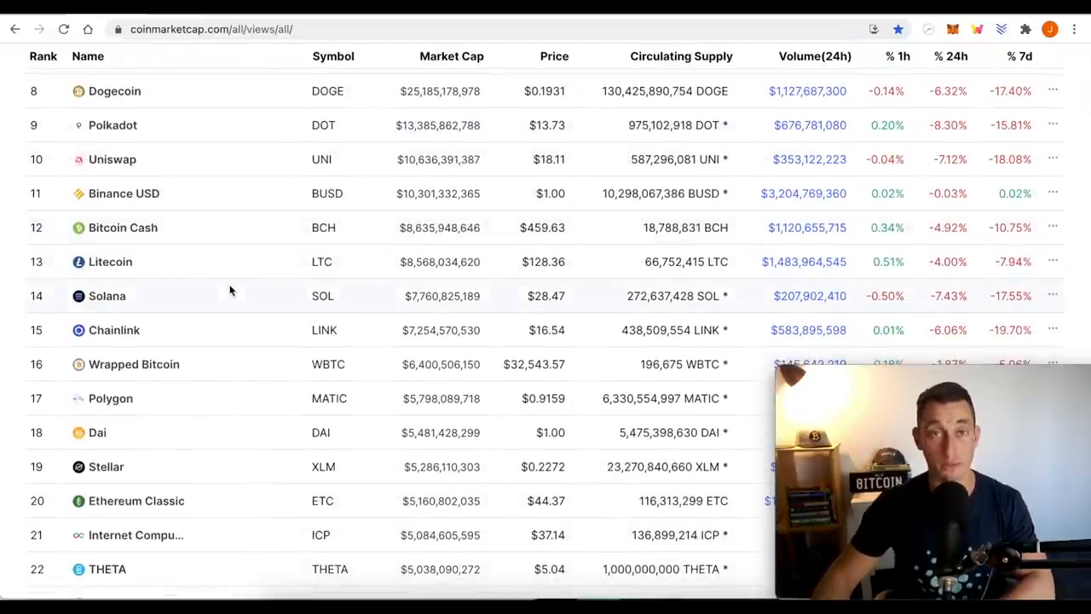
mouse_move(203, 68)
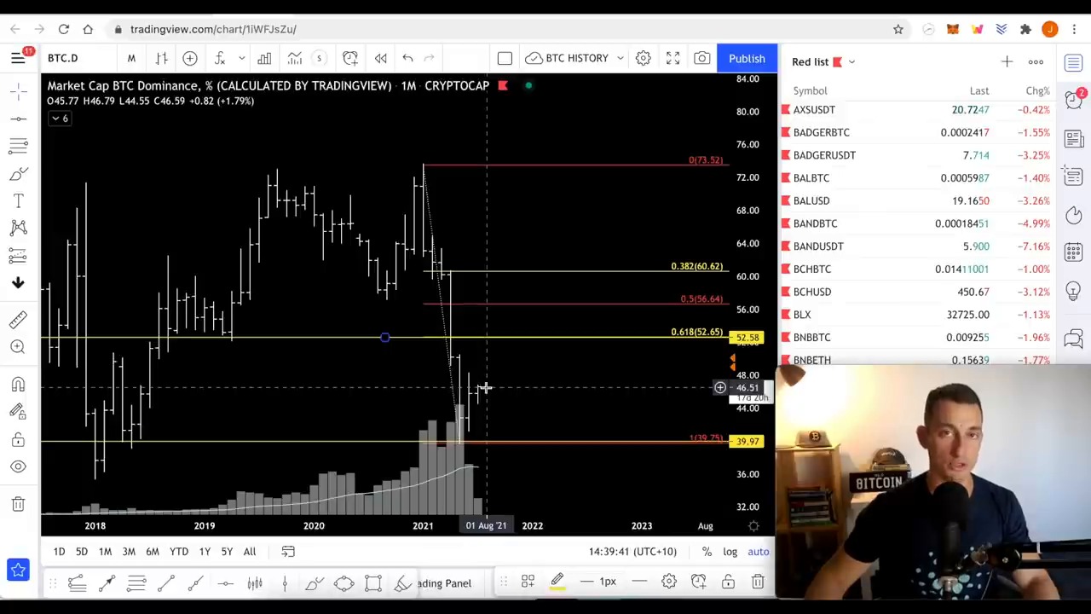
mouse_move(484, 377)
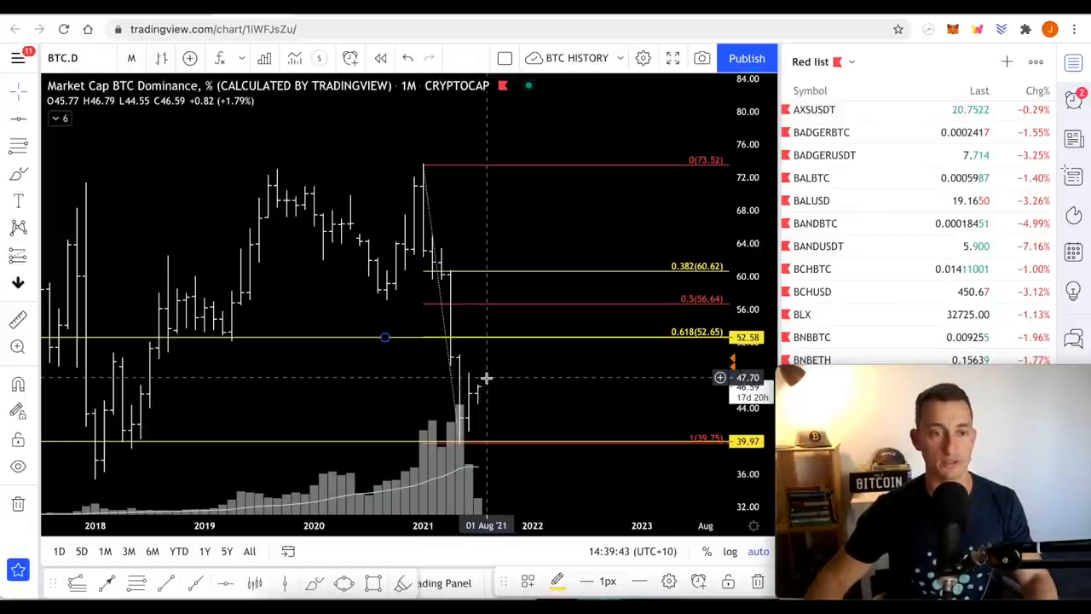
mouse_move(498, 372)
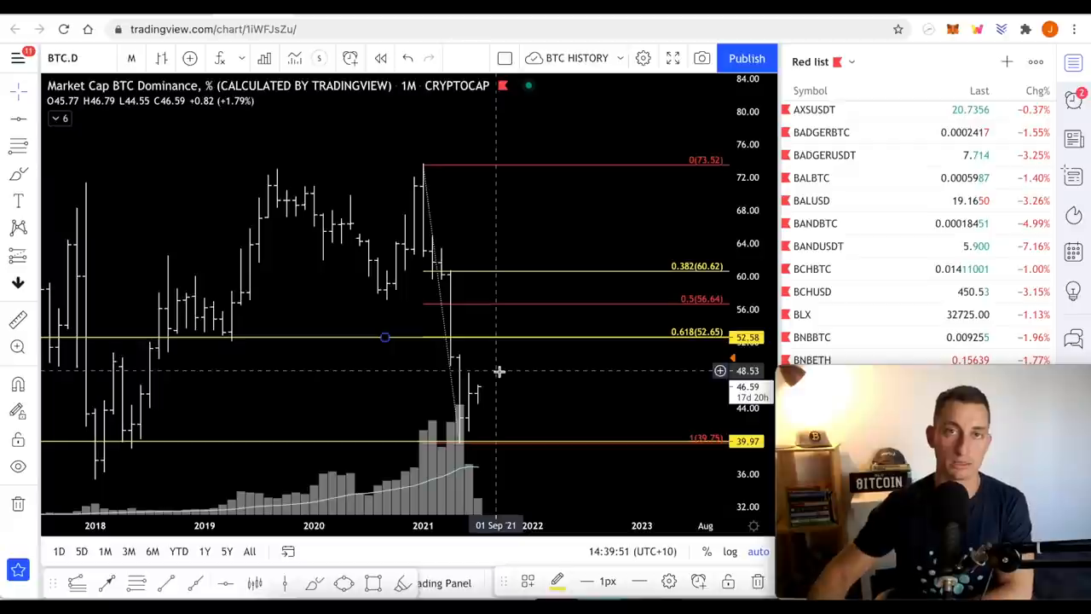
mouse_move(474, 402)
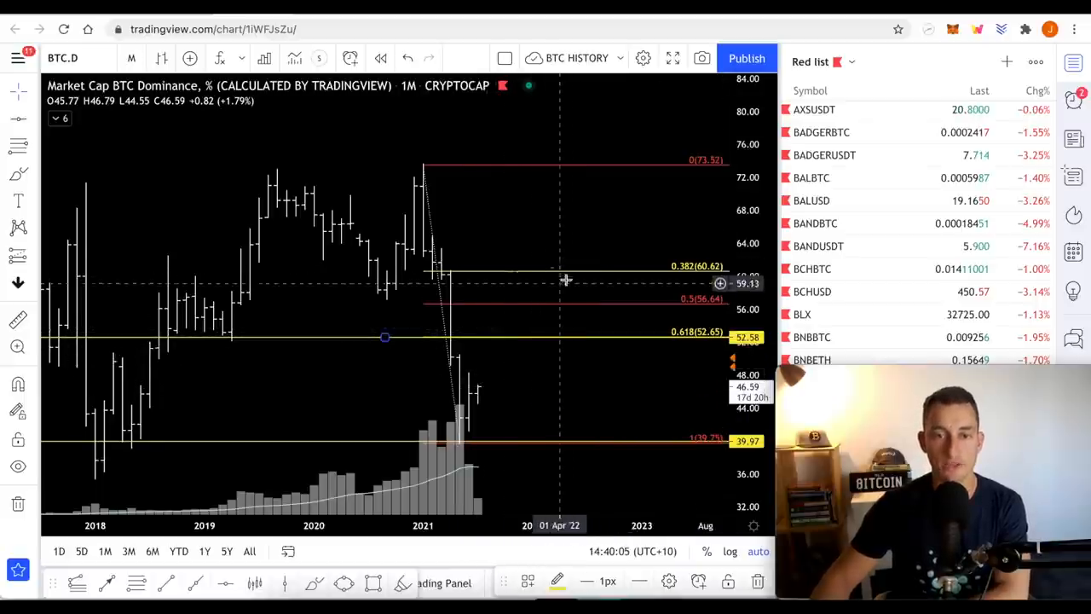
mouse_move(493, 361)
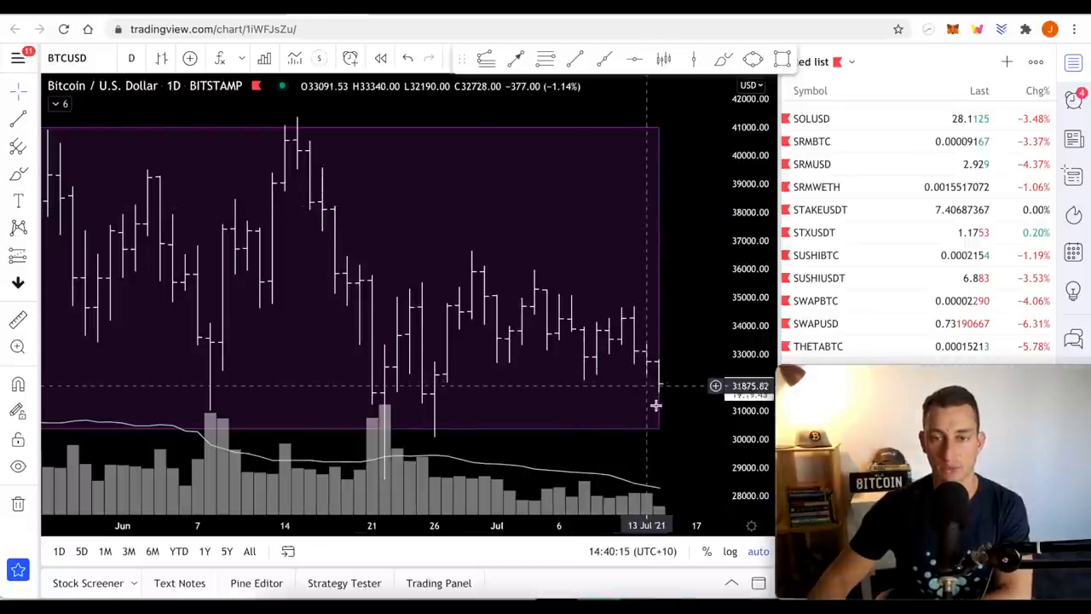
mouse_move(655, 406)
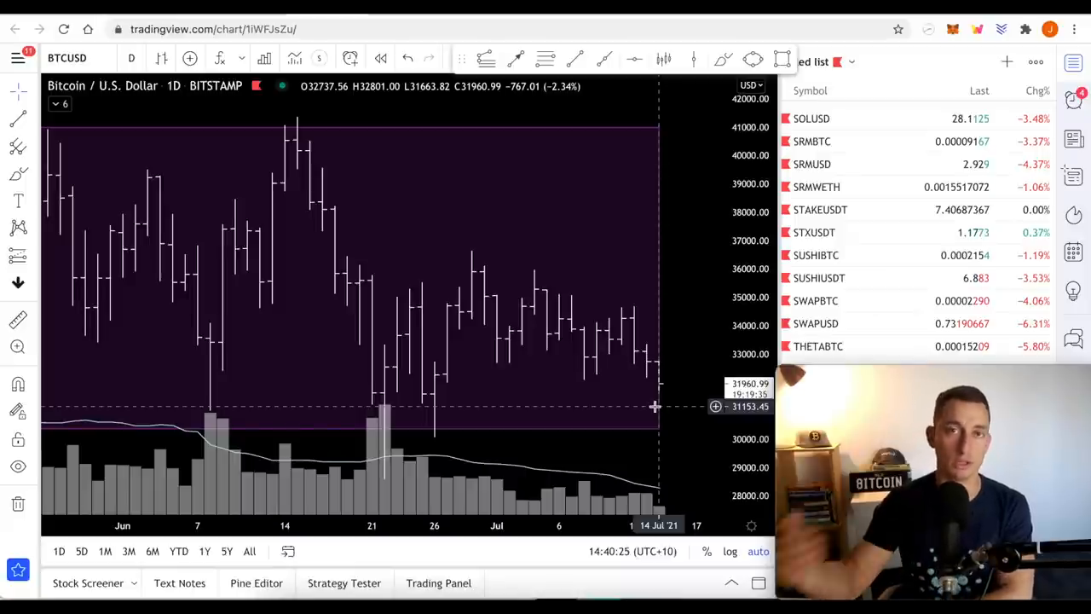
mouse_move(631, 396)
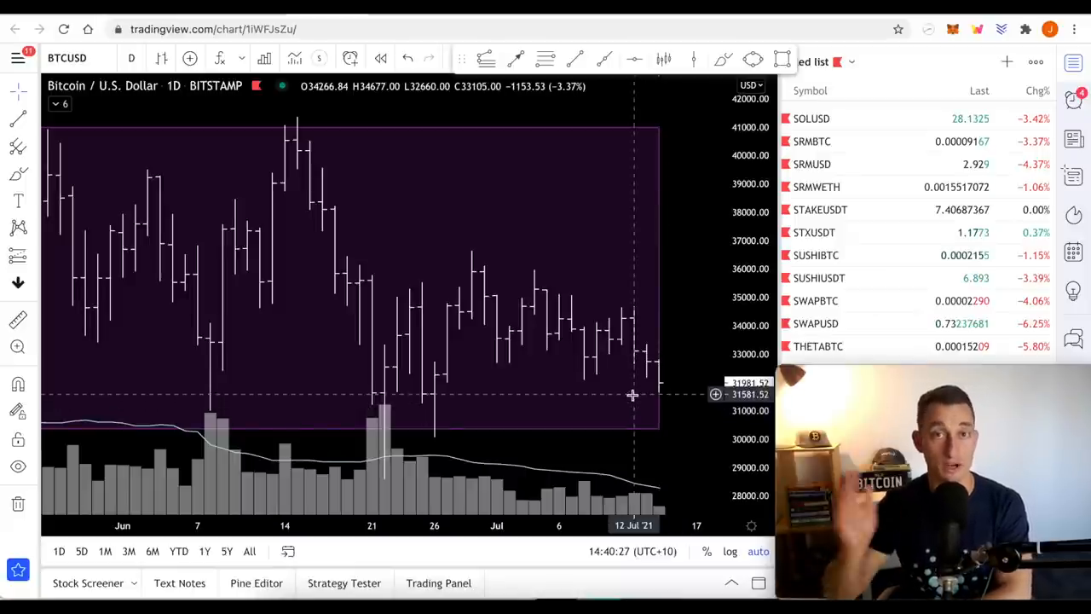
mouse_move(626, 384)
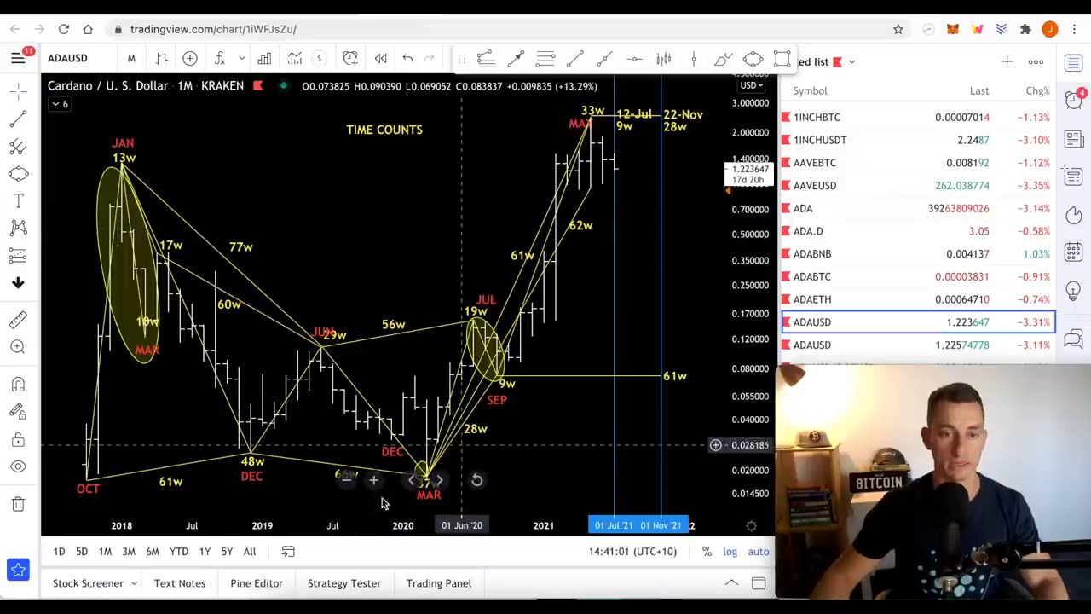
mouse_move(263, 485)
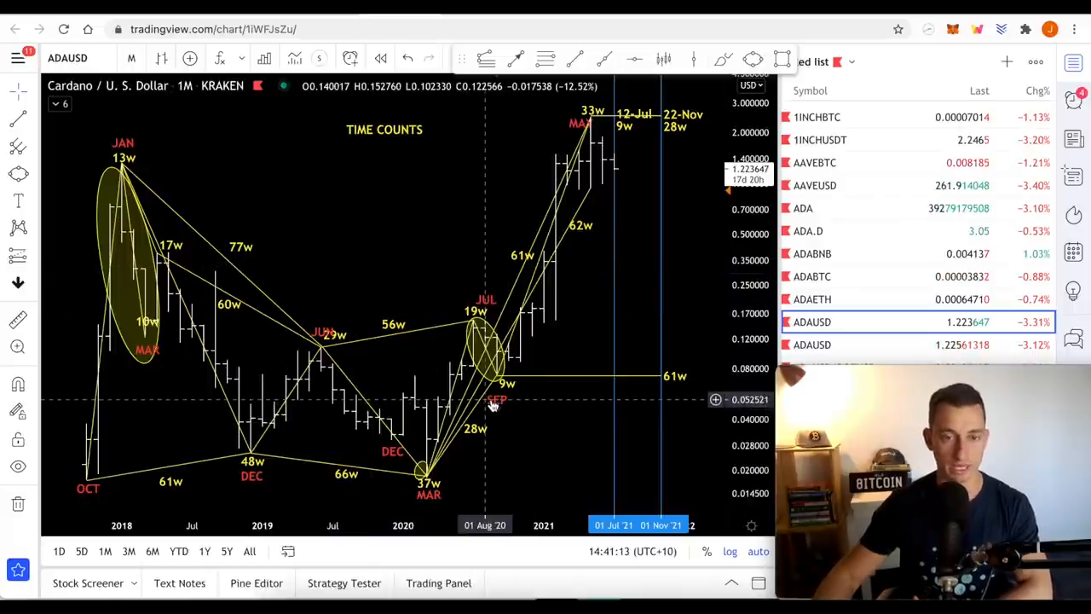
mouse_move(326, 358)
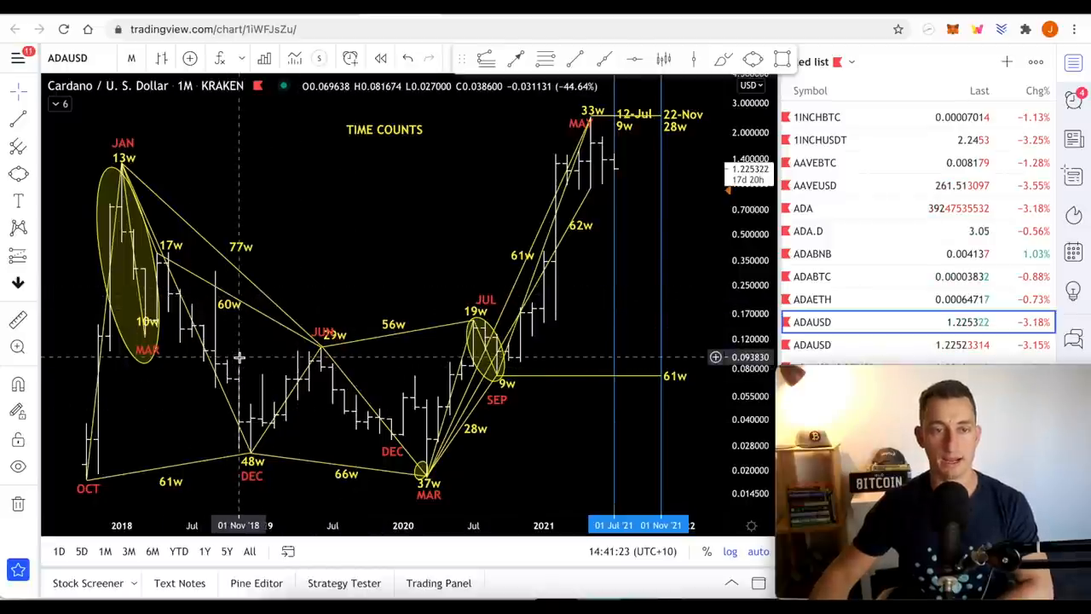
mouse_move(126, 478)
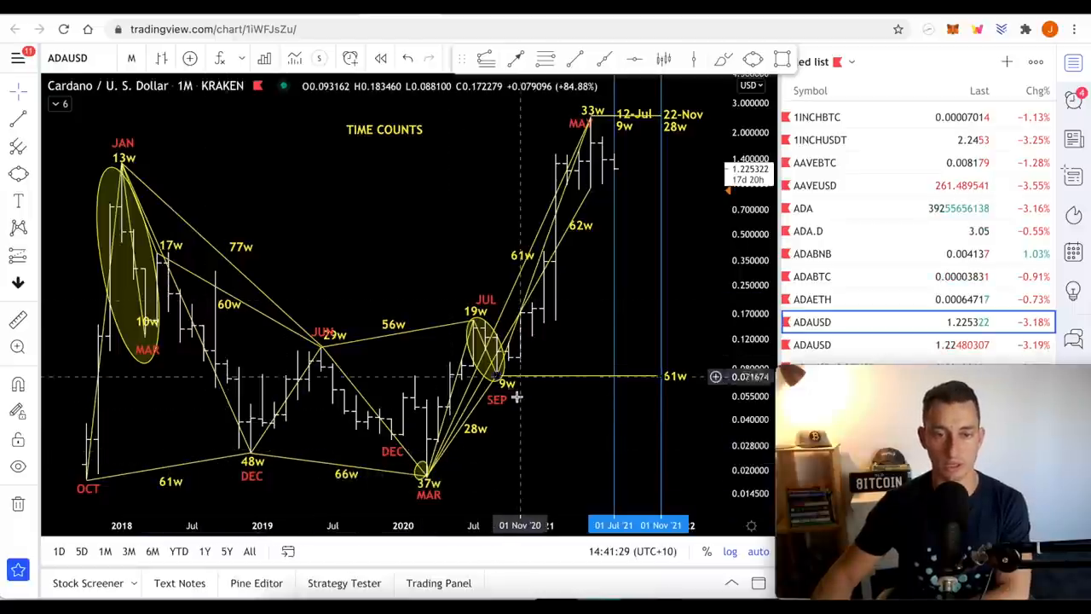
mouse_move(169, 256)
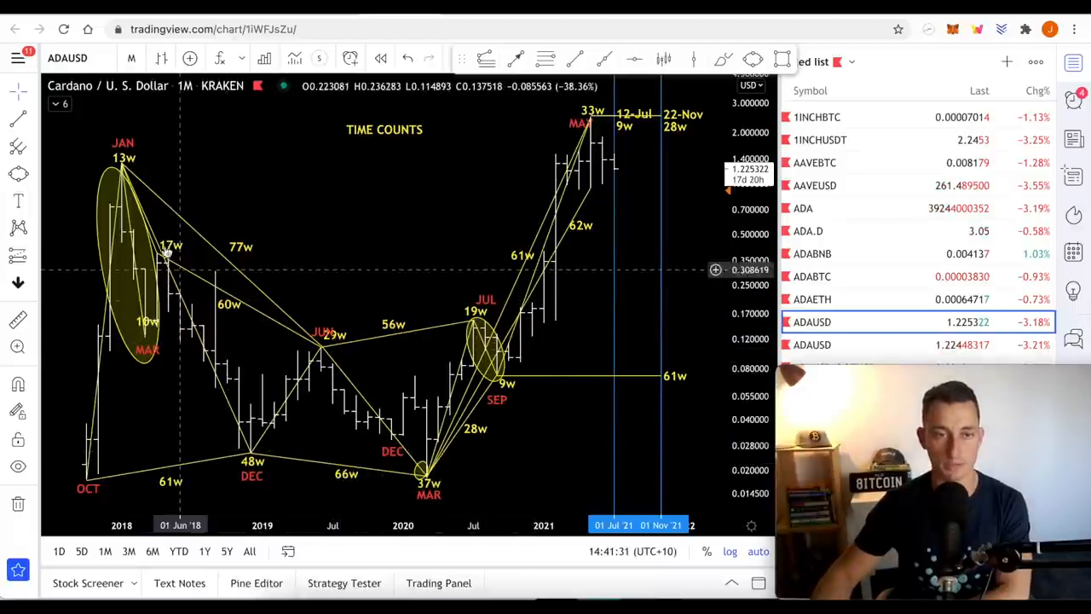
mouse_move(294, 399)
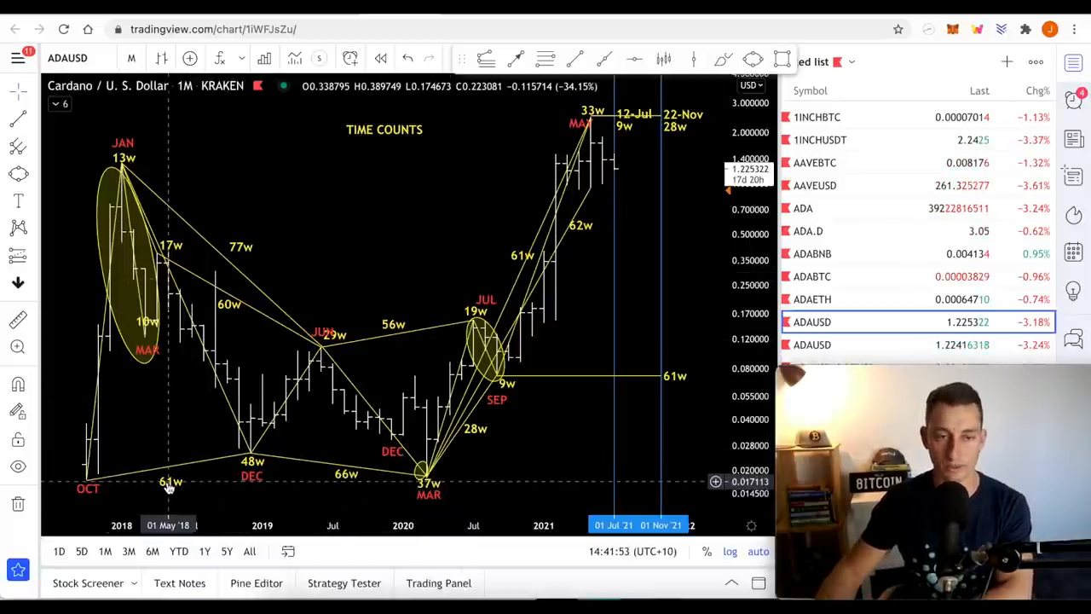
mouse_move(542, 378)
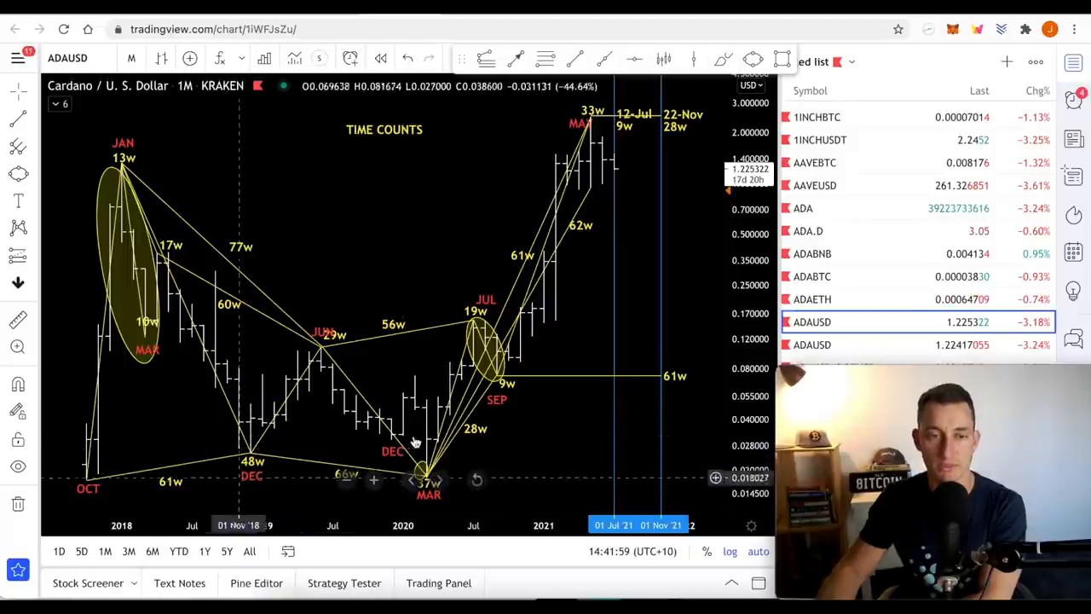
mouse_move(215, 411)
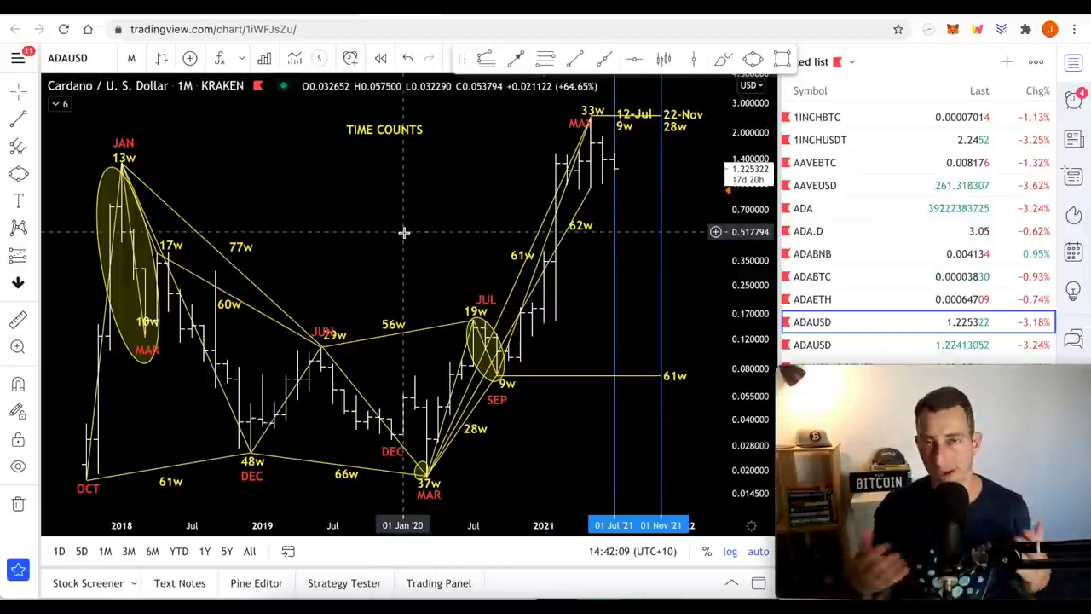
mouse_move(413, 227)
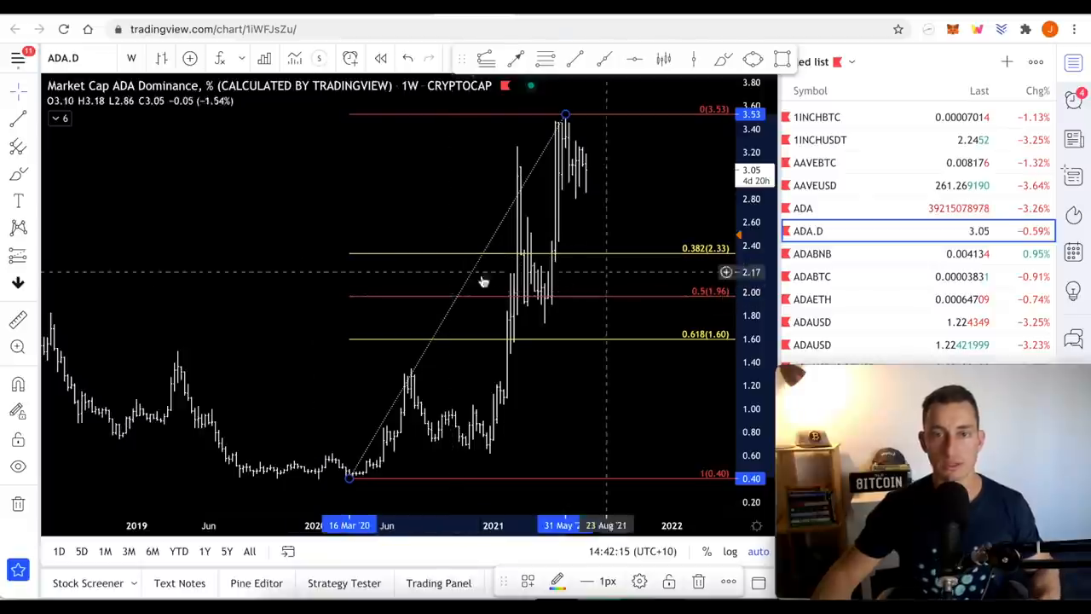
mouse_move(610, 300)
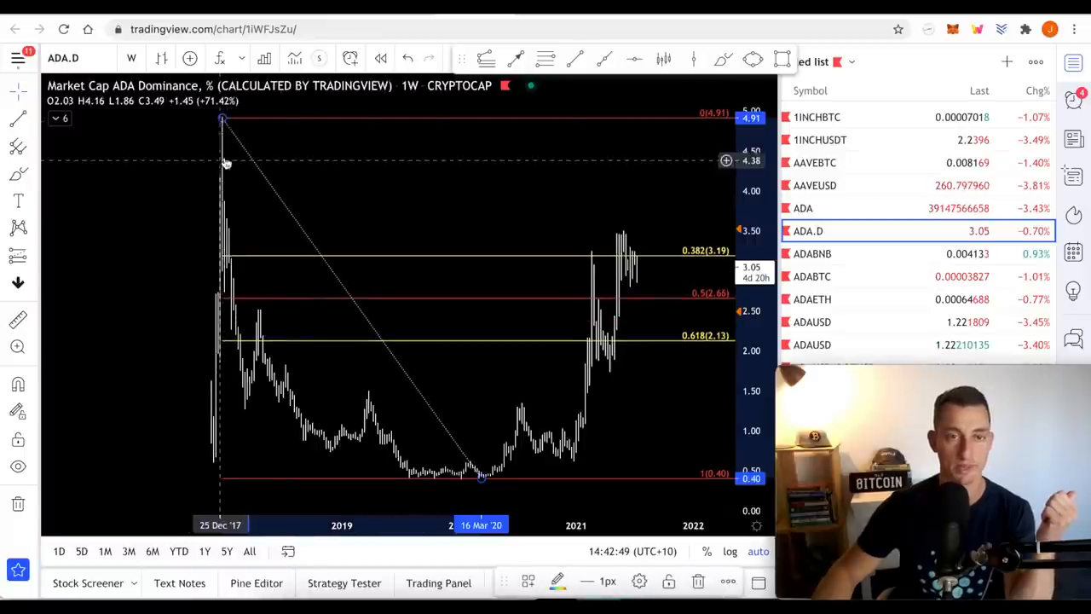
mouse_move(633, 265)
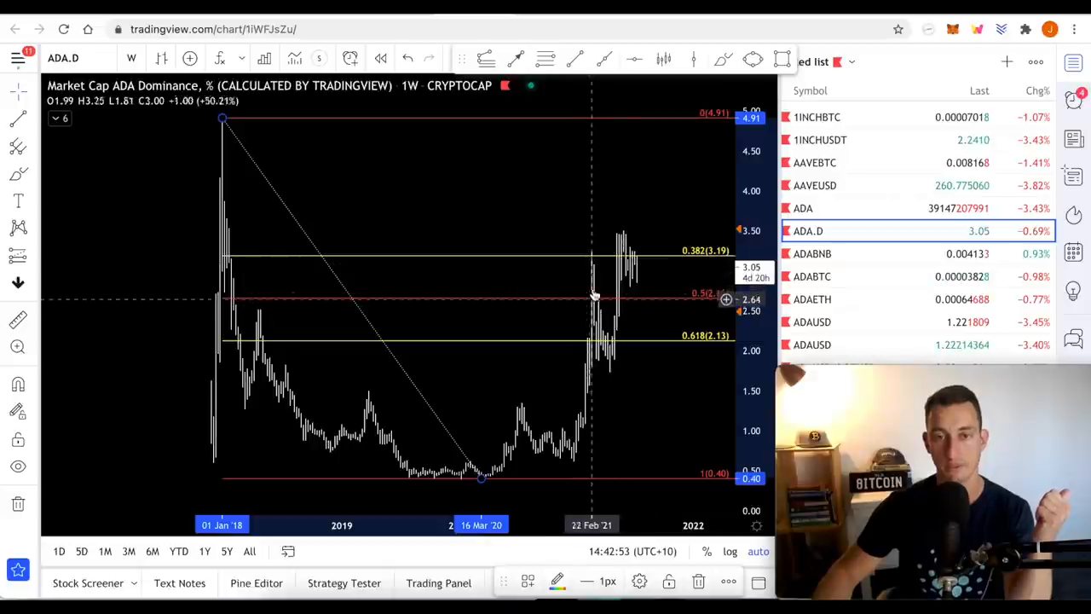
mouse_move(627, 254)
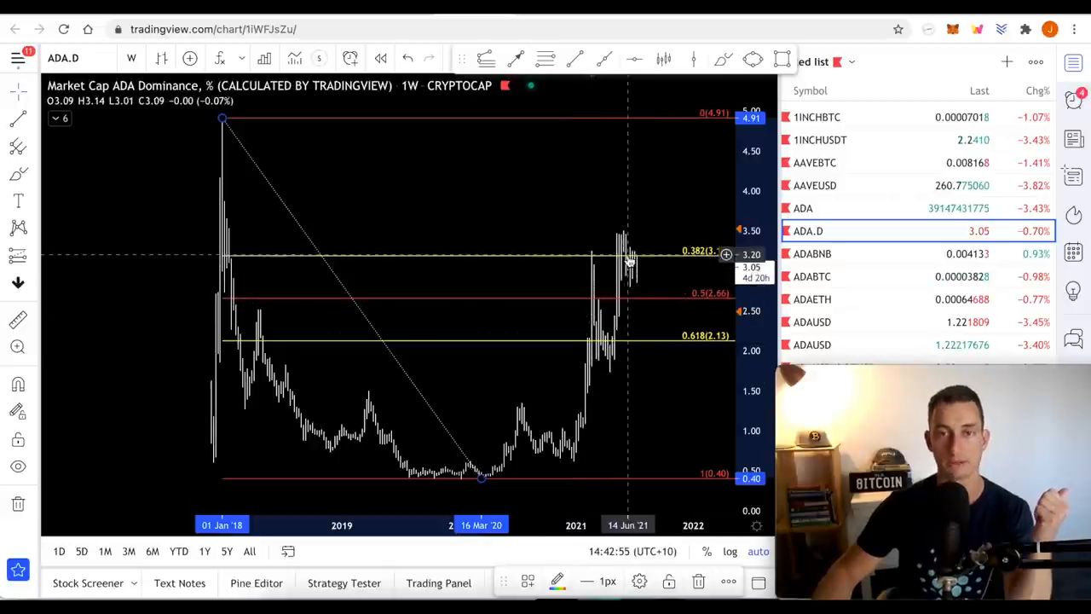
mouse_move(644, 331)
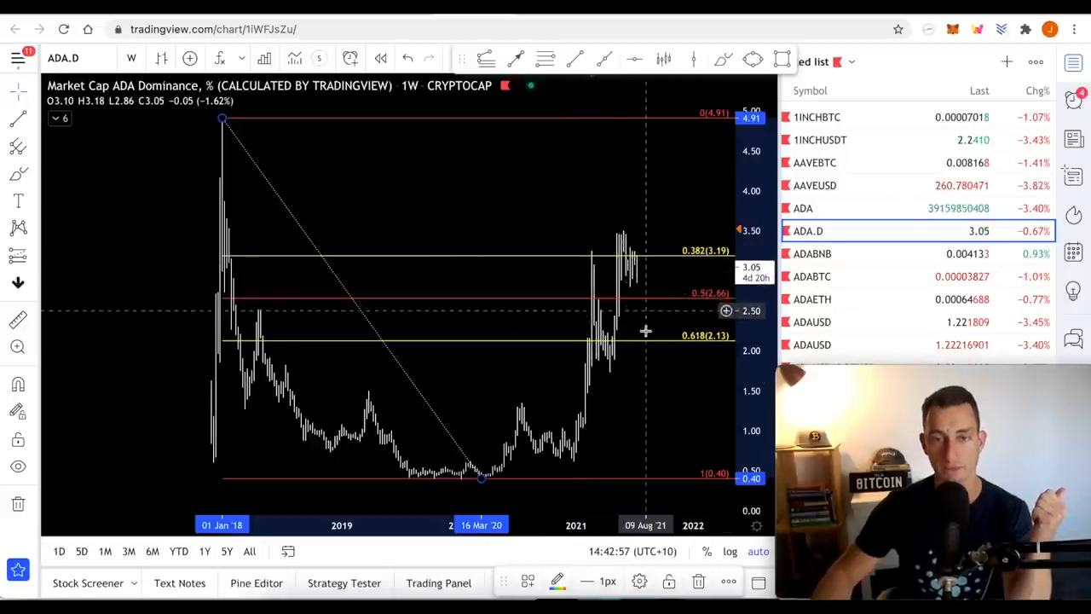
mouse_move(637, 328)
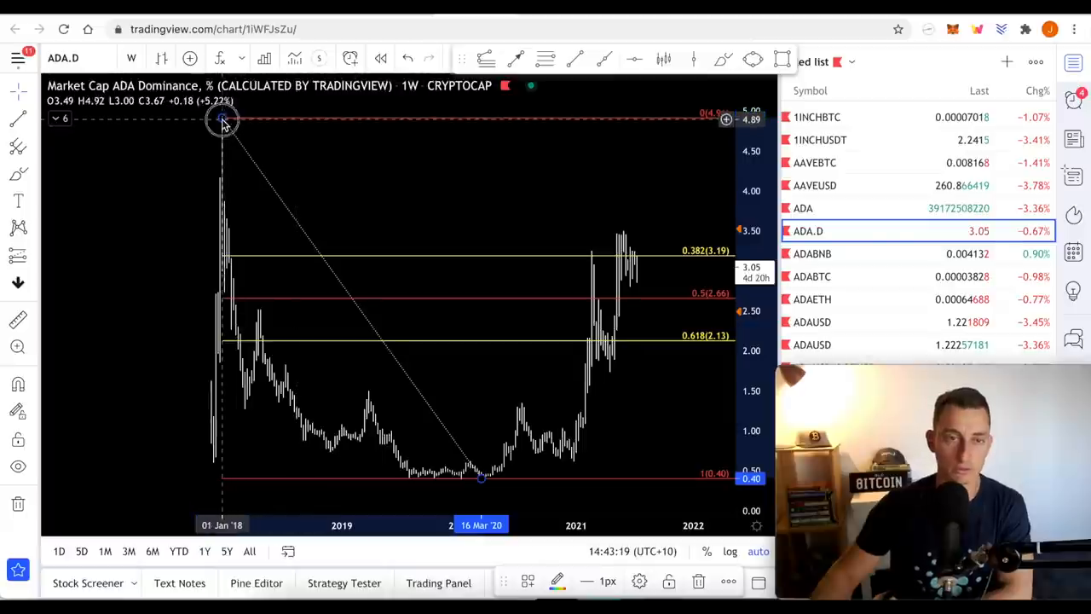
Move the Fib retracement's top anchor from the 2018 high onto the June 2021 peak.
drag(223, 120, 629, 235)
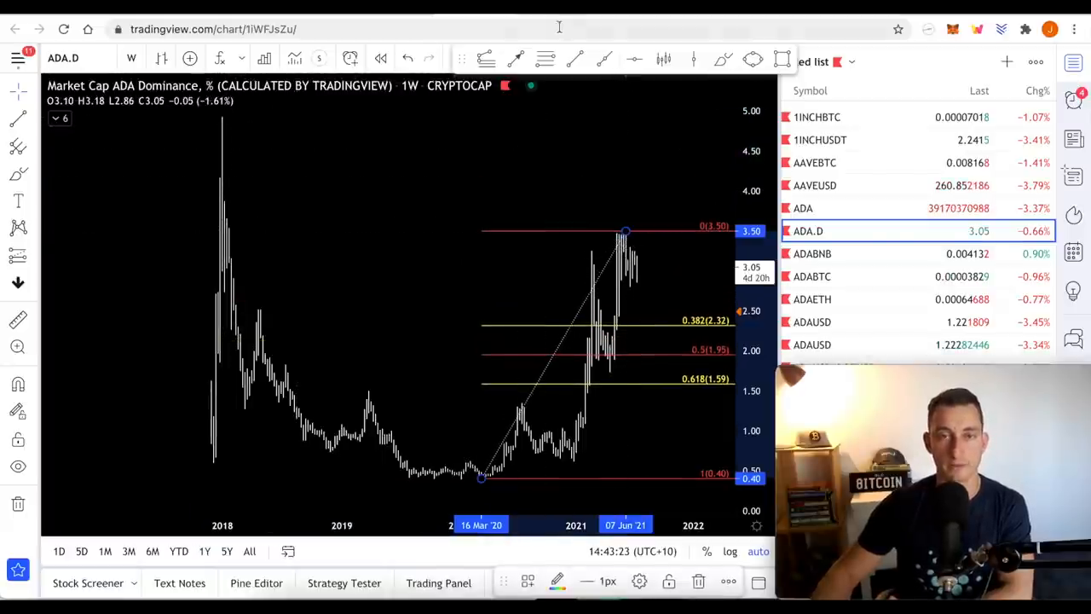
Switch to the weekly ADA market cap chart with its $2.50, $3.75 and $5 targets.
click(803, 208)
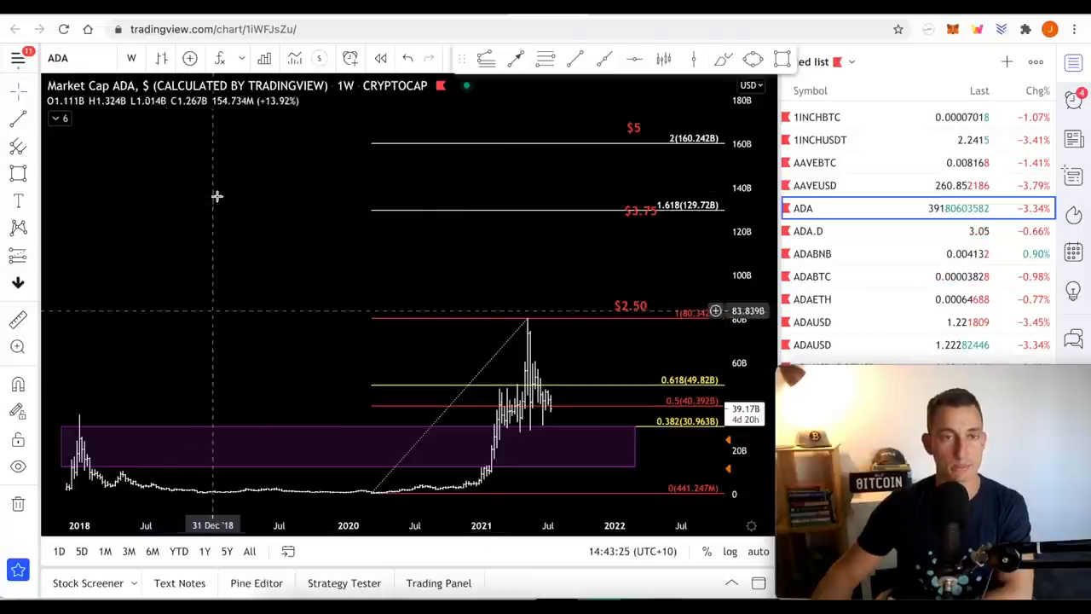
mouse_move(631, 247)
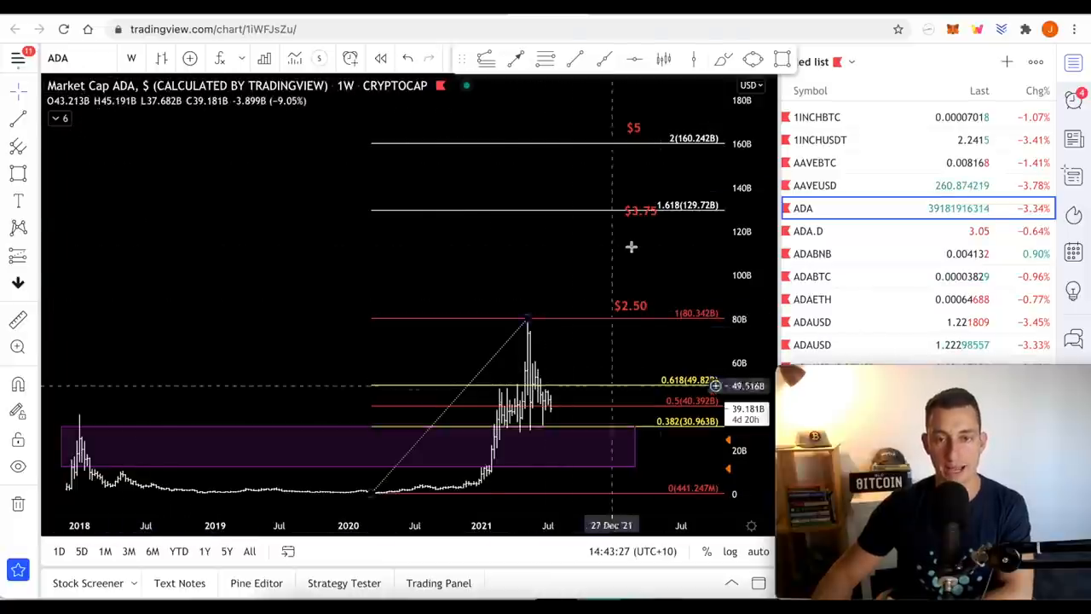
mouse_move(590, 356)
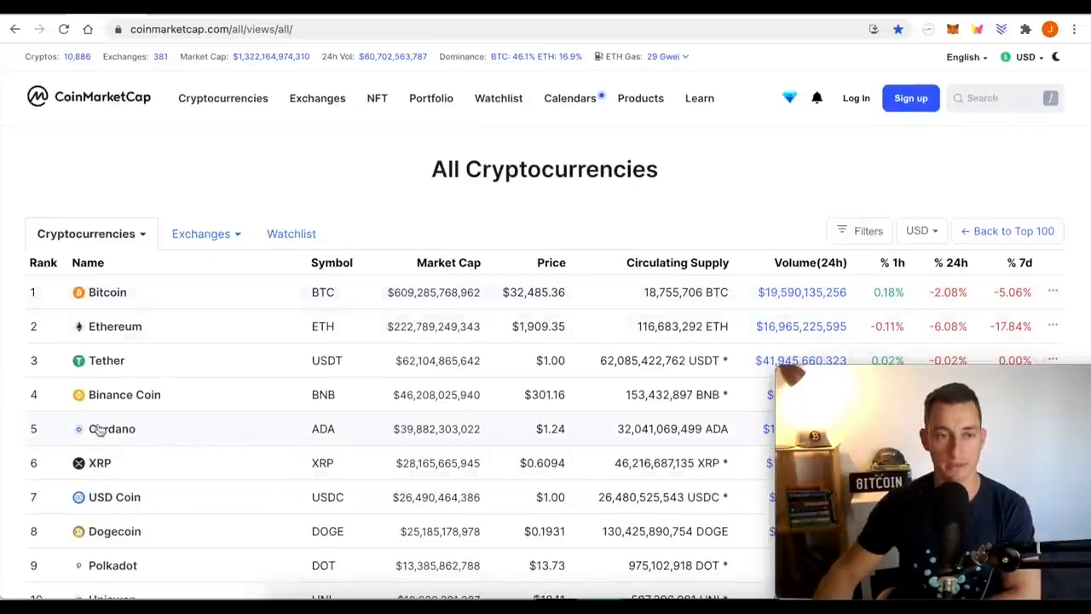
mouse_move(431, 331)
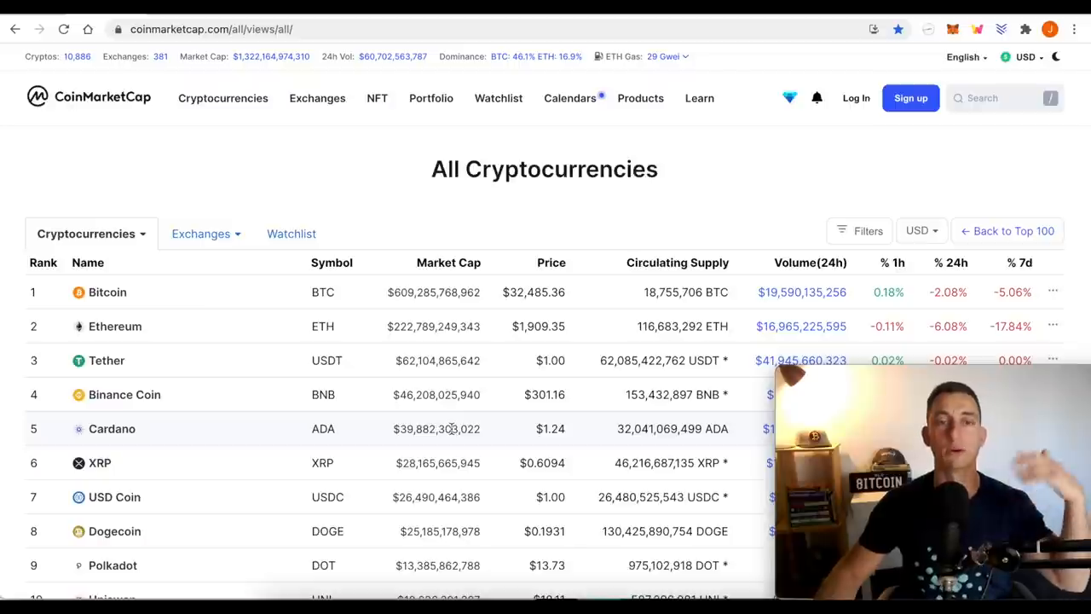
mouse_move(382, 329)
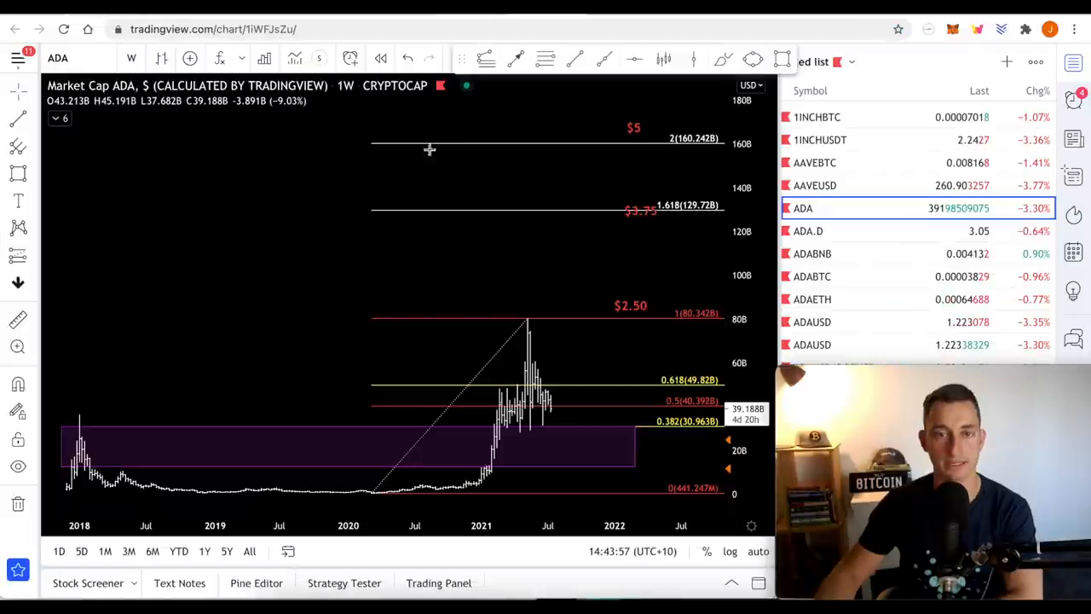
mouse_move(521, 296)
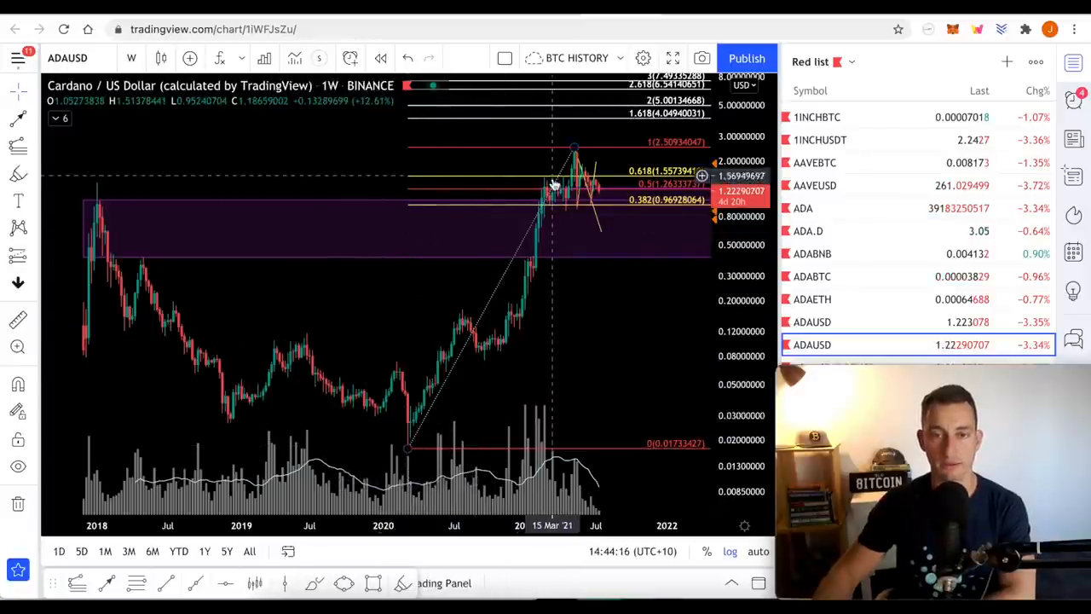
mouse_move(561, 179)
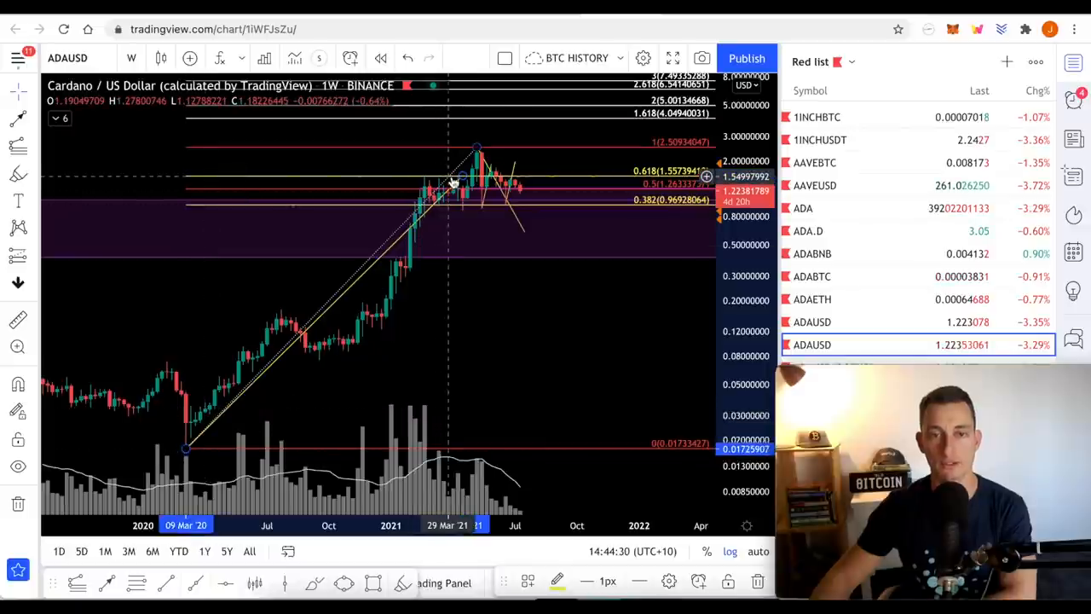
mouse_move(460, 214)
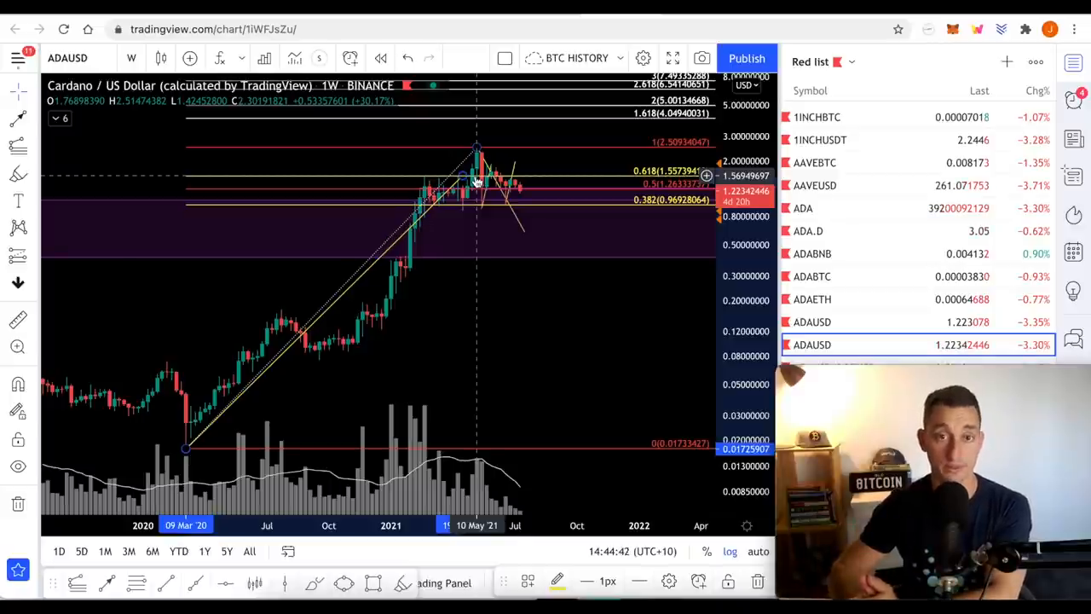
mouse_move(474, 229)
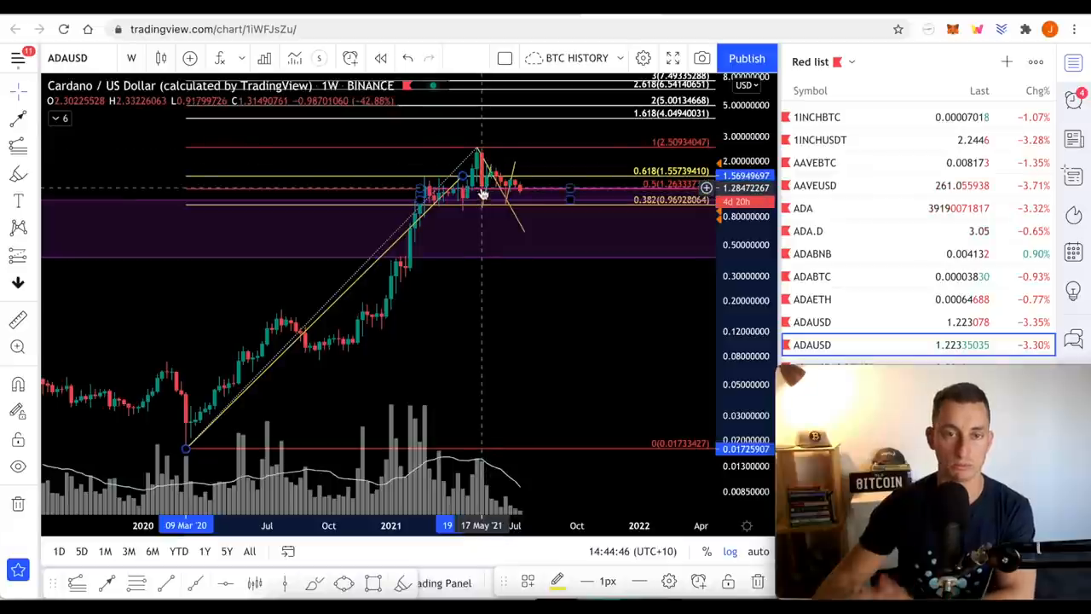
mouse_move(453, 189)
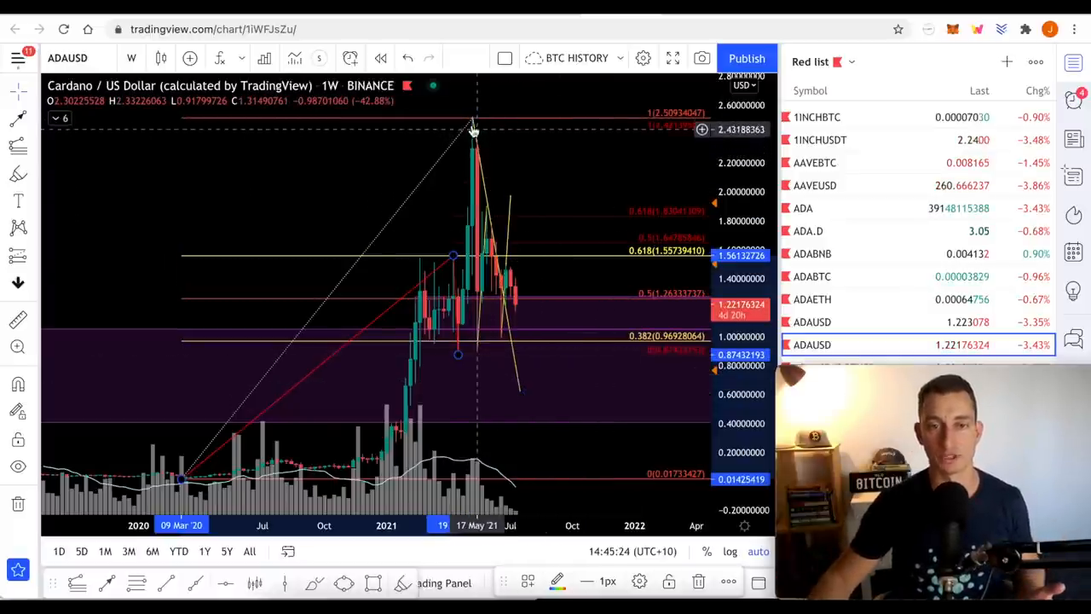
mouse_move(462, 156)
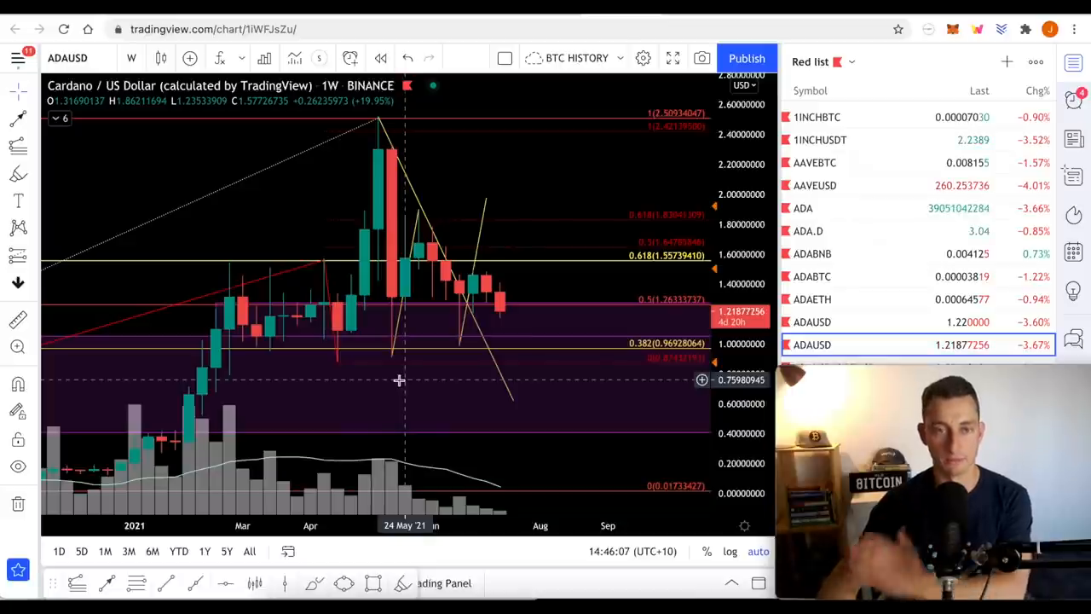
mouse_move(430, 219)
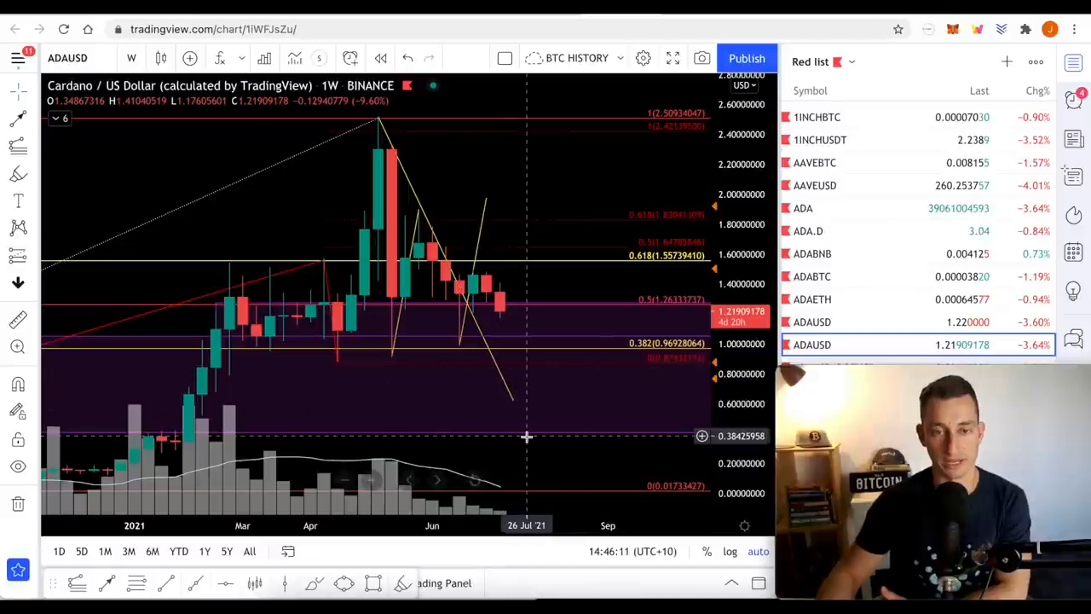
mouse_move(556, 372)
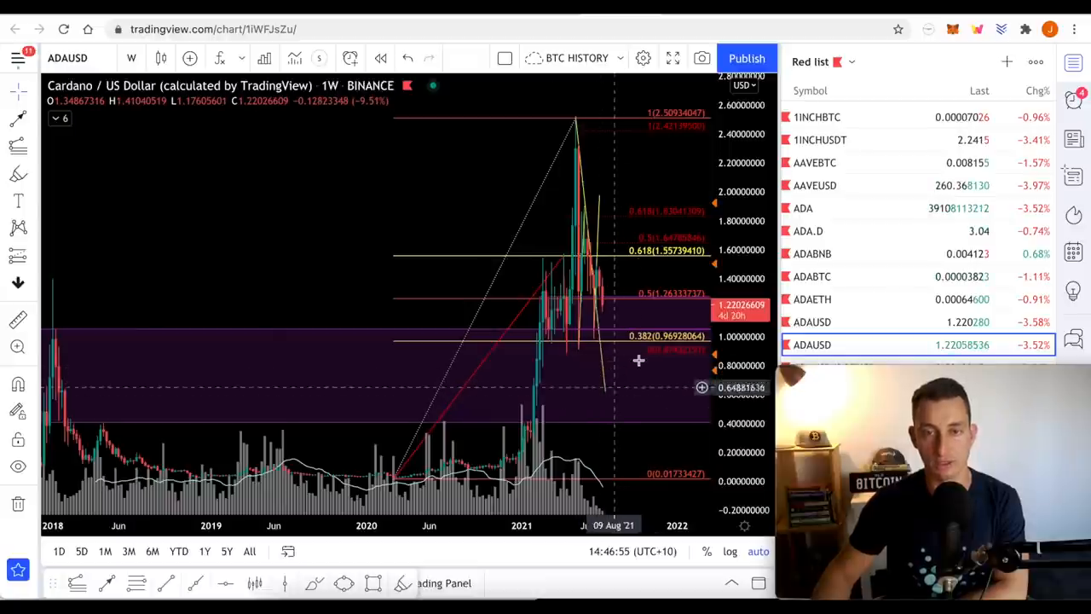
mouse_move(661, 250)
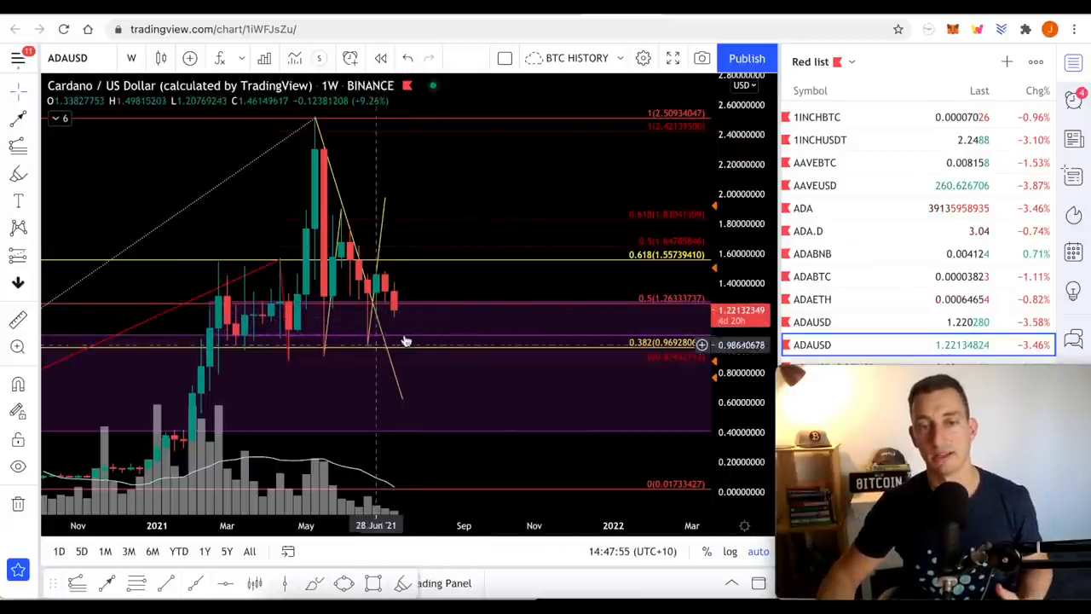
mouse_move(429, 395)
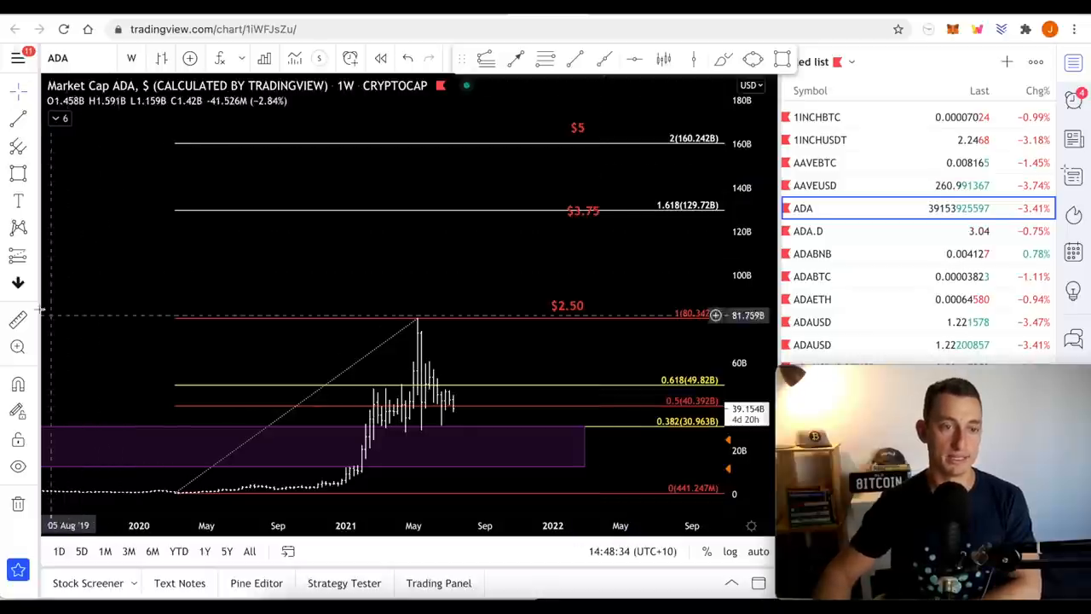
mouse_move(455, 414)
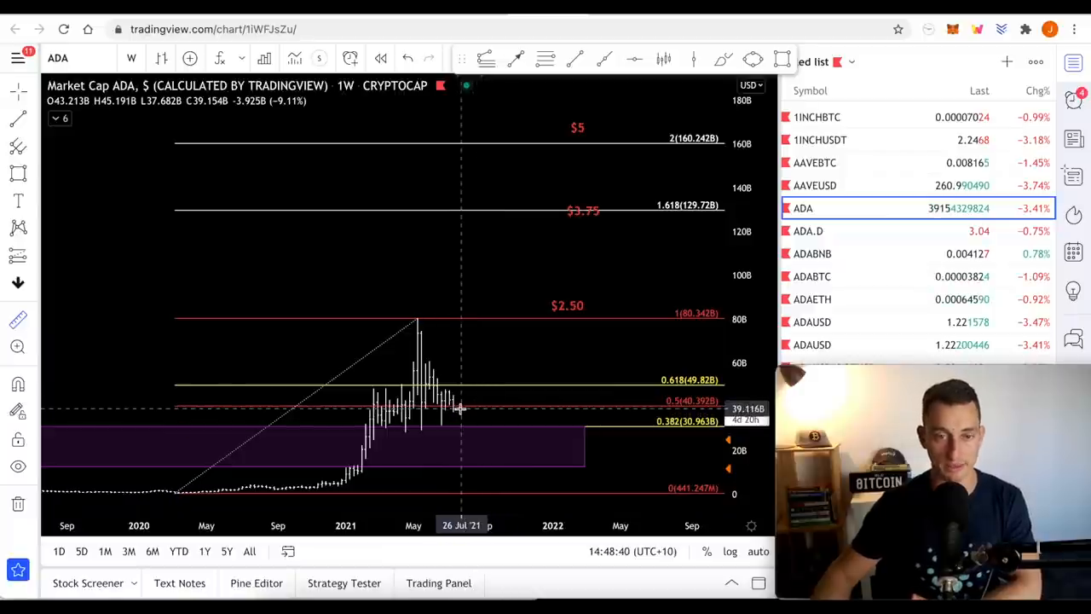
mouse_move(450, 411)
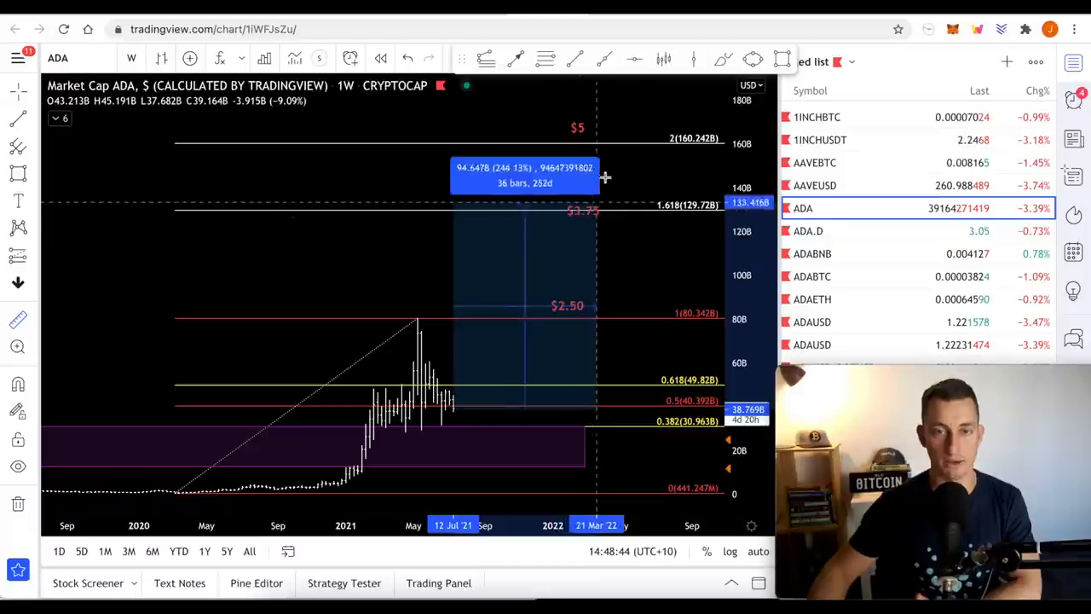
Measure the climb from current market cap toward the $3.75 Fibonacci target.
drag(605, 179, 680, 140)
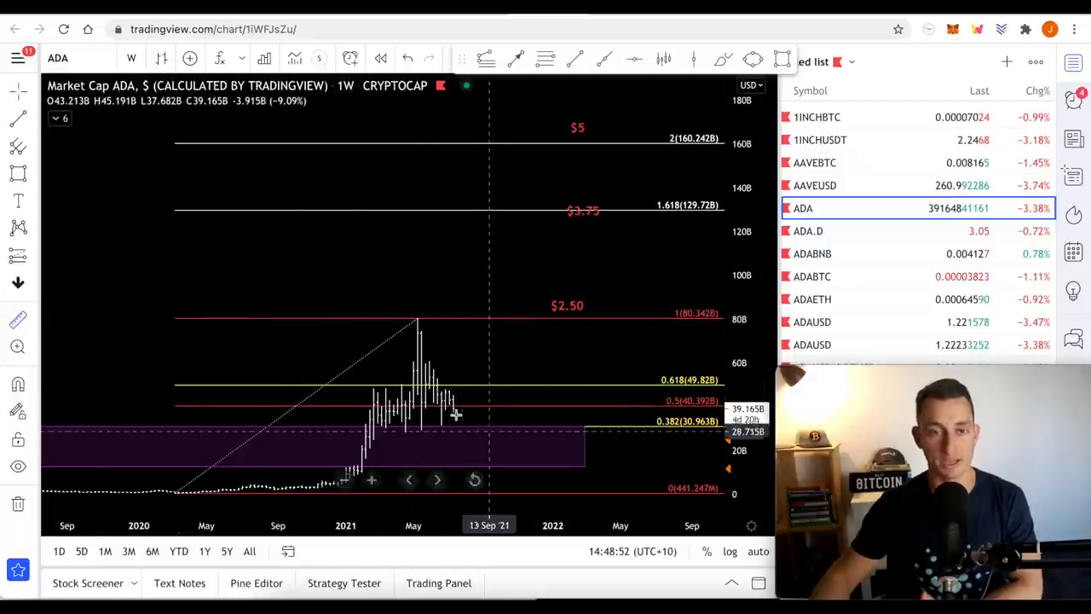
mouse_move(460, 447)
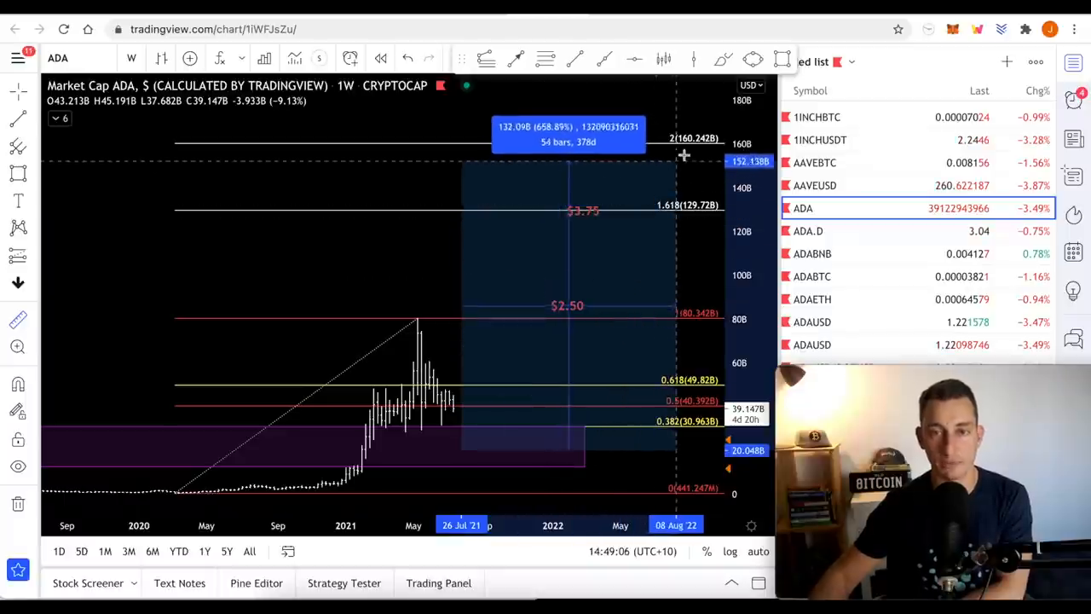
Extend the measurement to the 2 (160B) extension, about 700% over 58 weeks.
drag(684, 155, 693, 140)
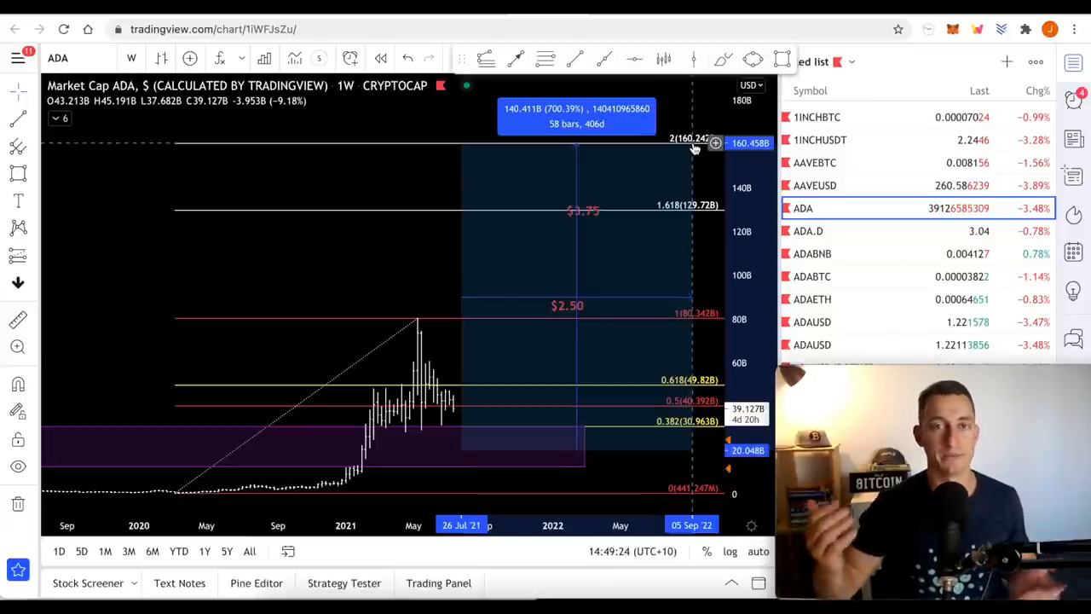
mouse_move(439, 300)
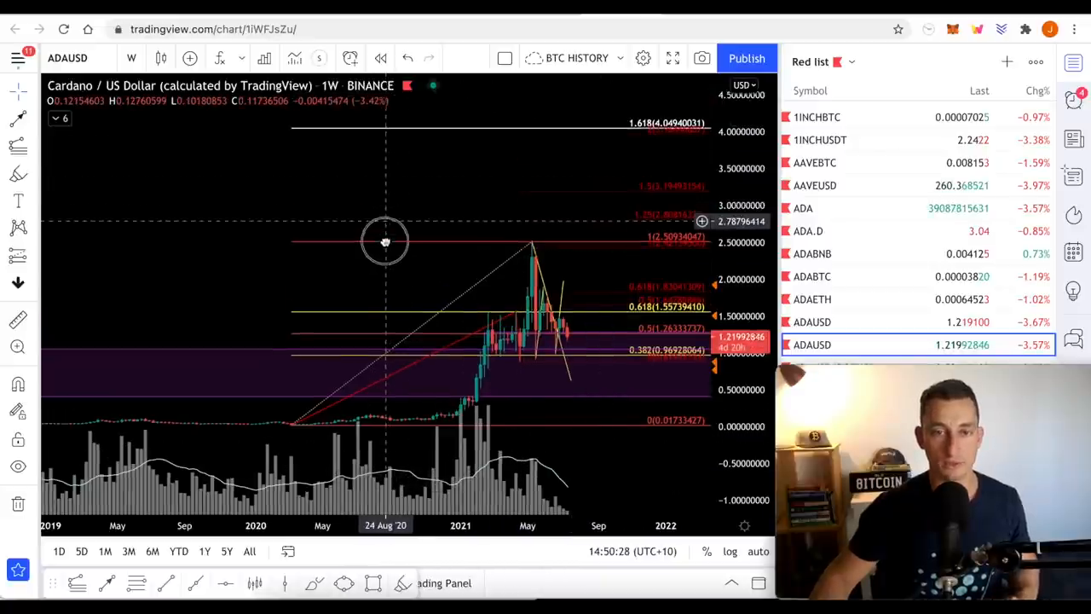
click(812, 276)
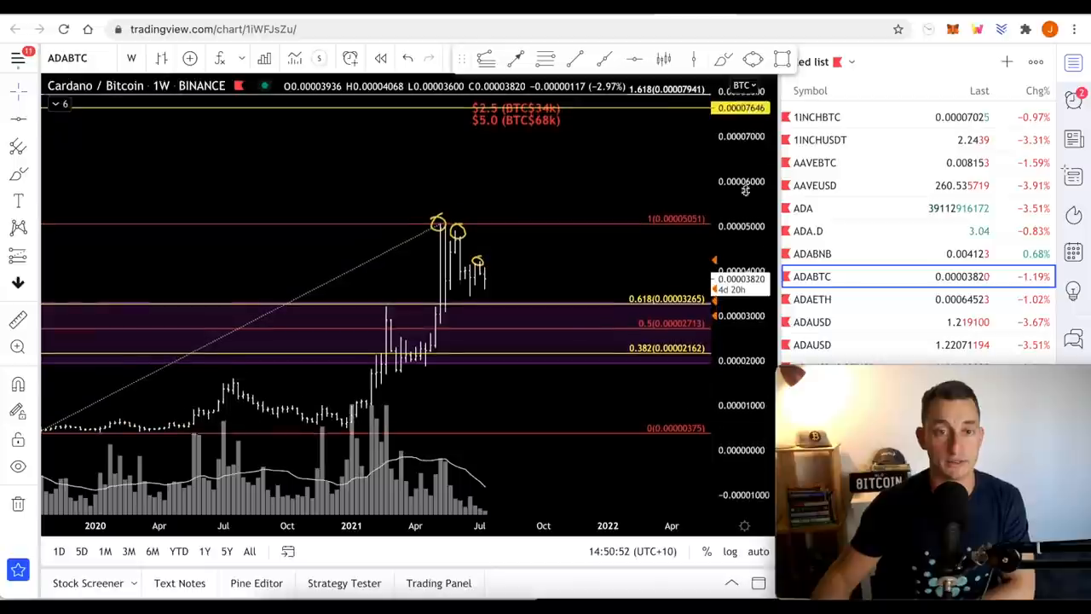
mouse_move(445, 286)
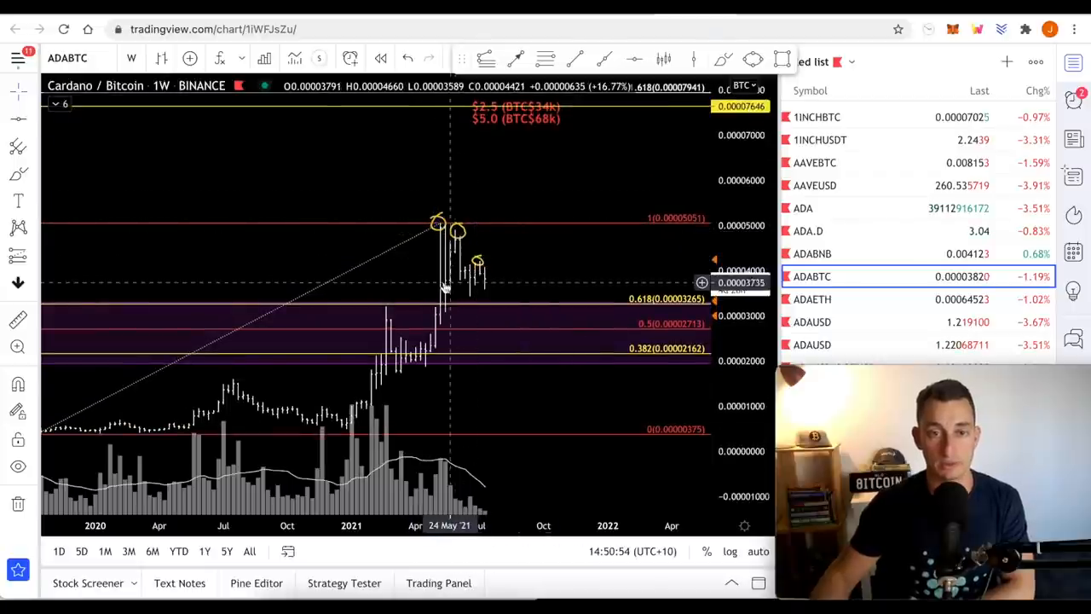
mouse_move(477, 290)
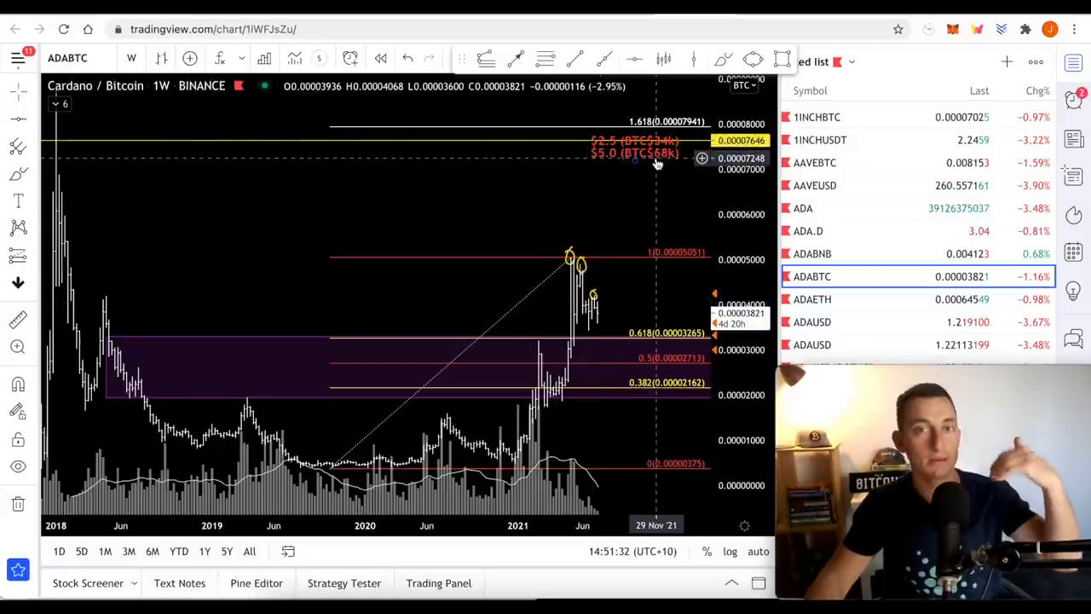
mouse_move(703, 198)
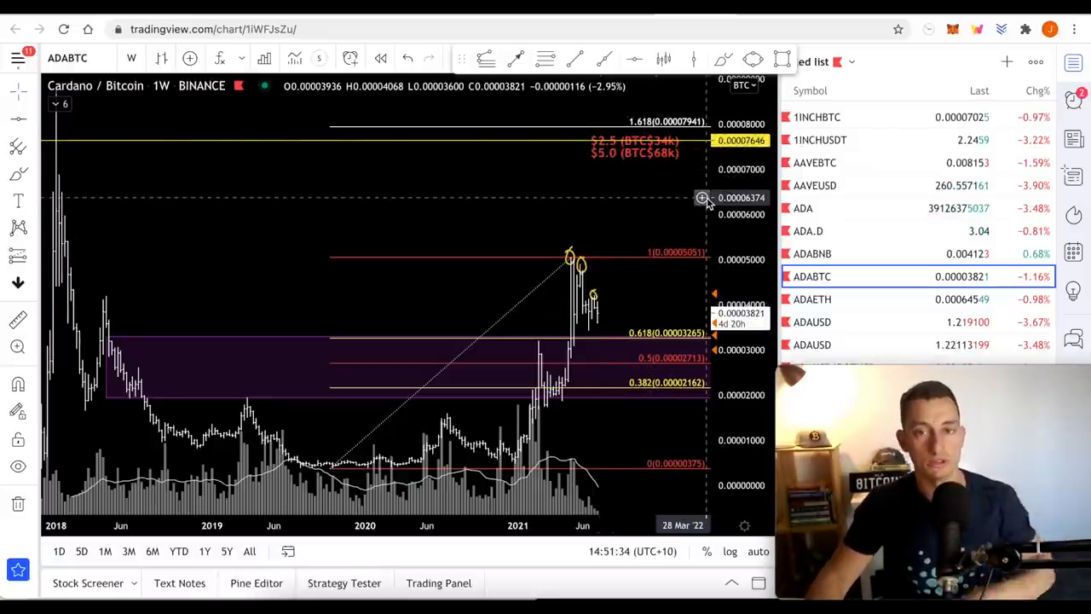
mouse_move(471, 208)
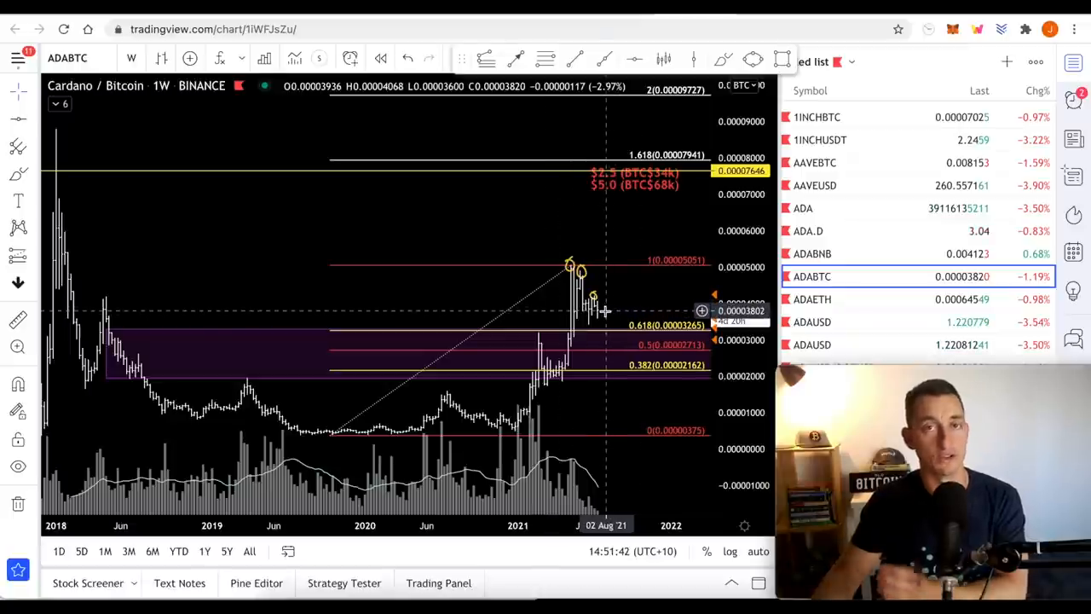
mouse_move(593, 304)
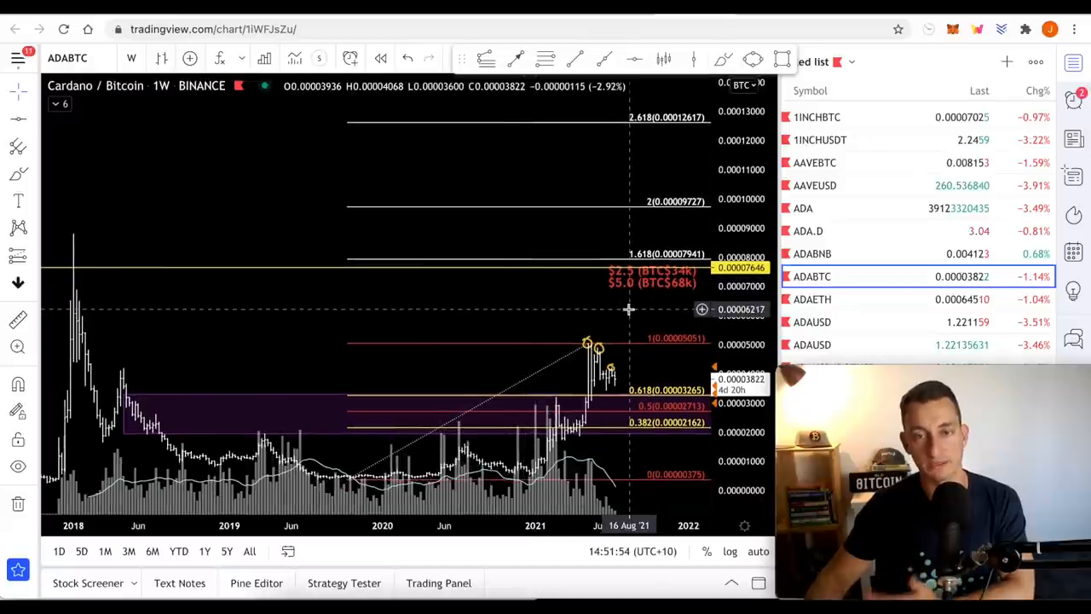
mouse_move(678, 128)
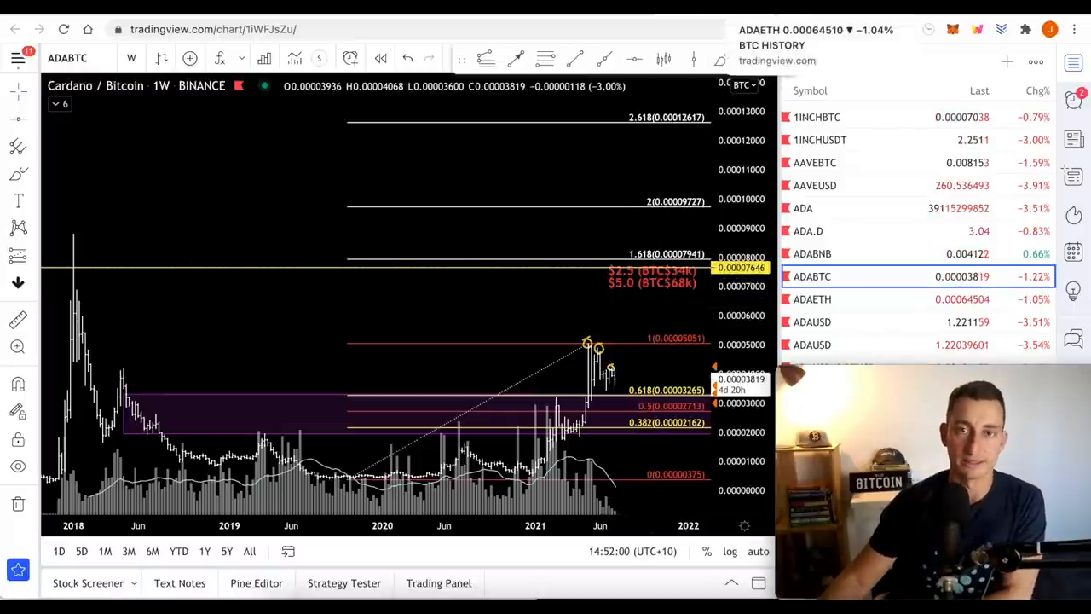
Switch to the ADAETH weekly chart, then to the ADABNB chart from the watchlist.
click(812, 300)
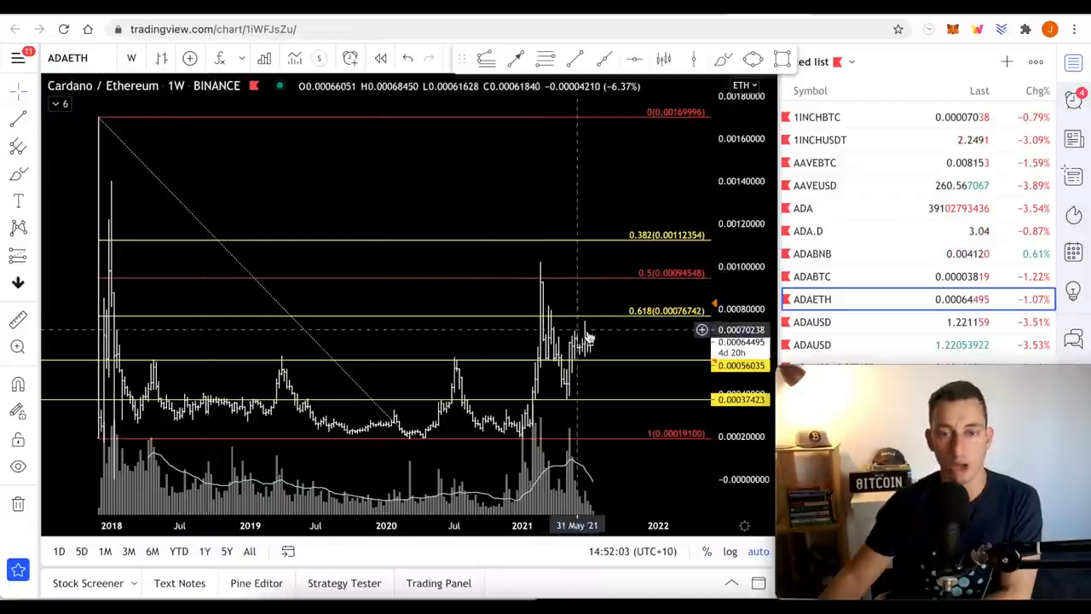
mouse_move(498, 368)
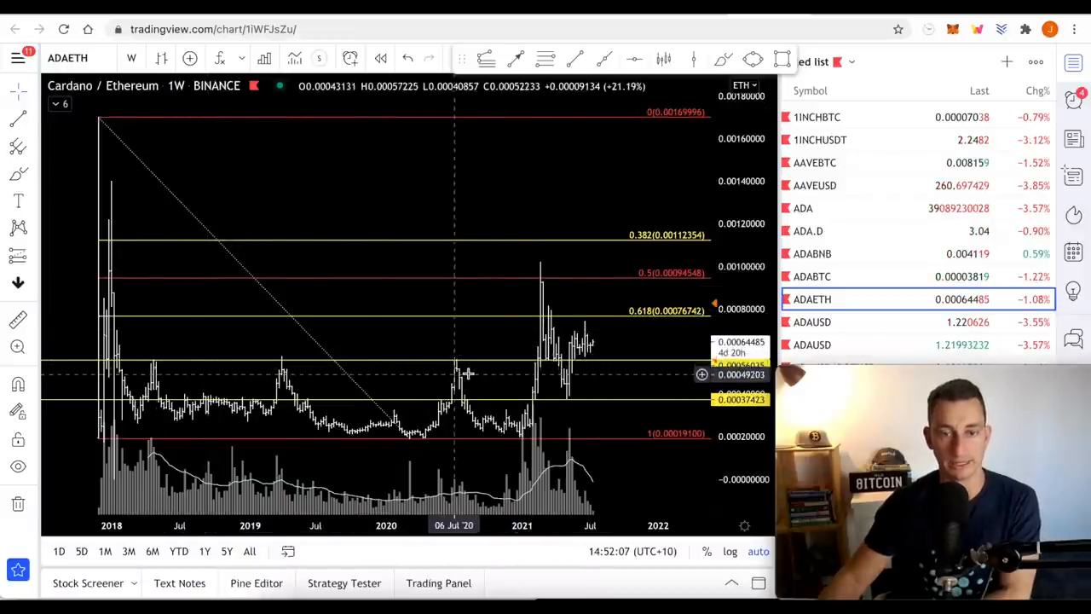
mouse_move(587, 358)
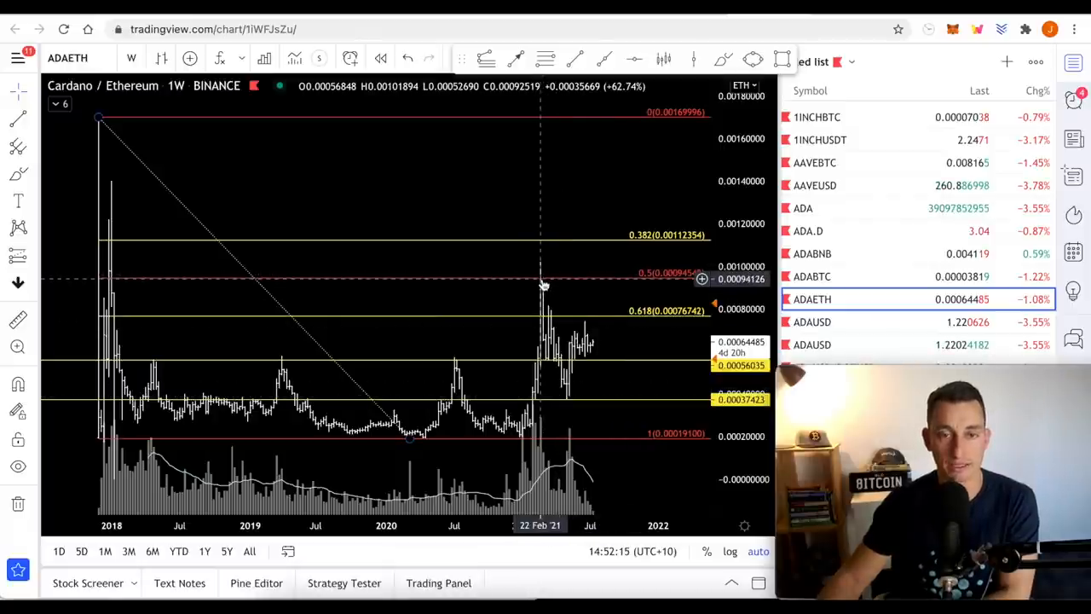
mouse_move(570, 284)
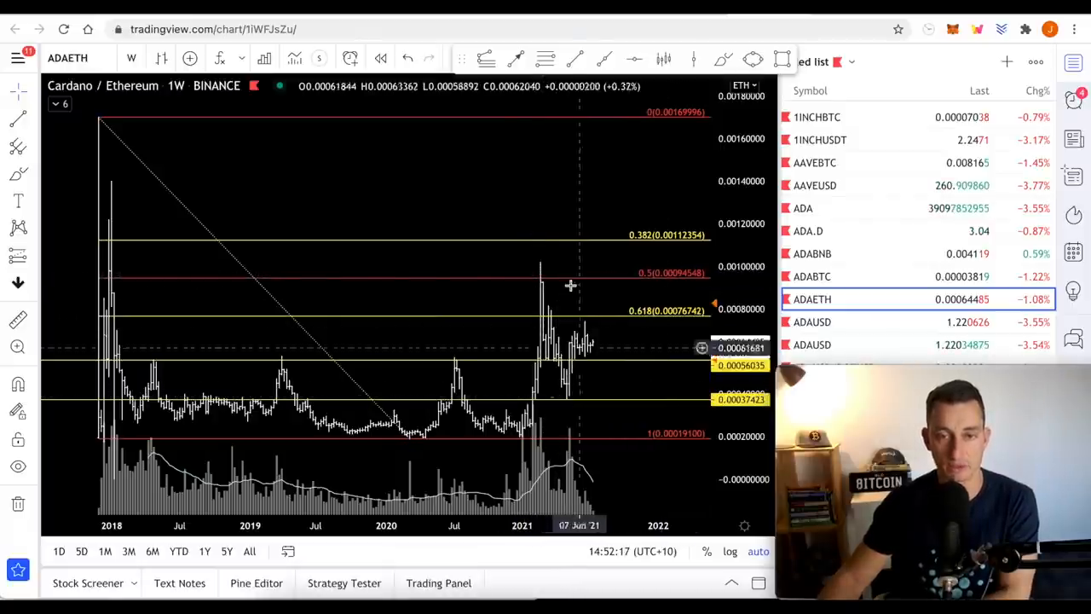
mouse_move(604, 351)
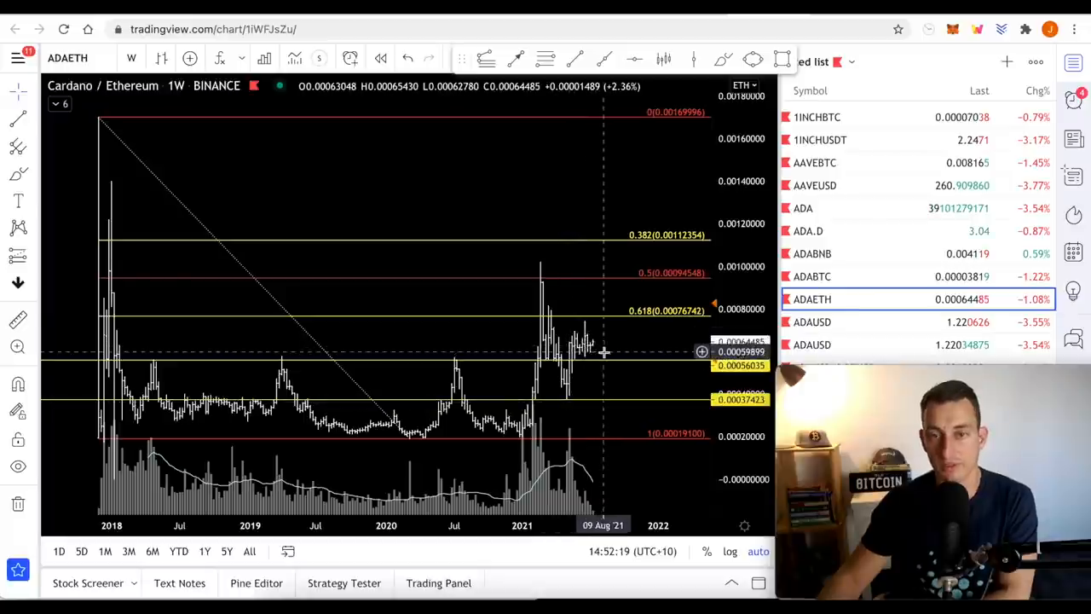
click(811, 252)
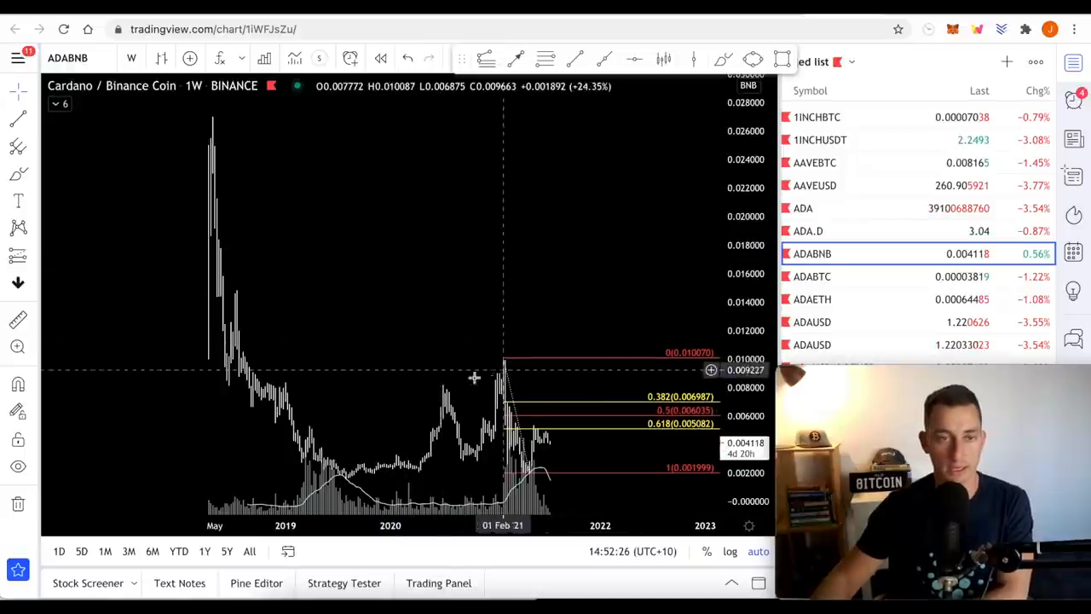
mouse_move(541, 440)
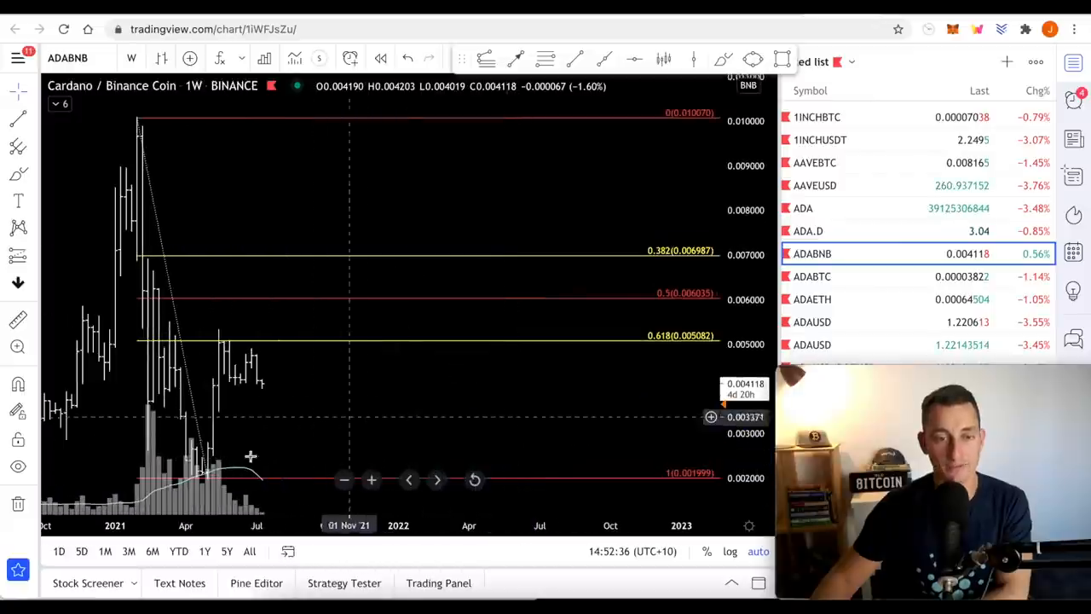
mouse_move(268, 358)
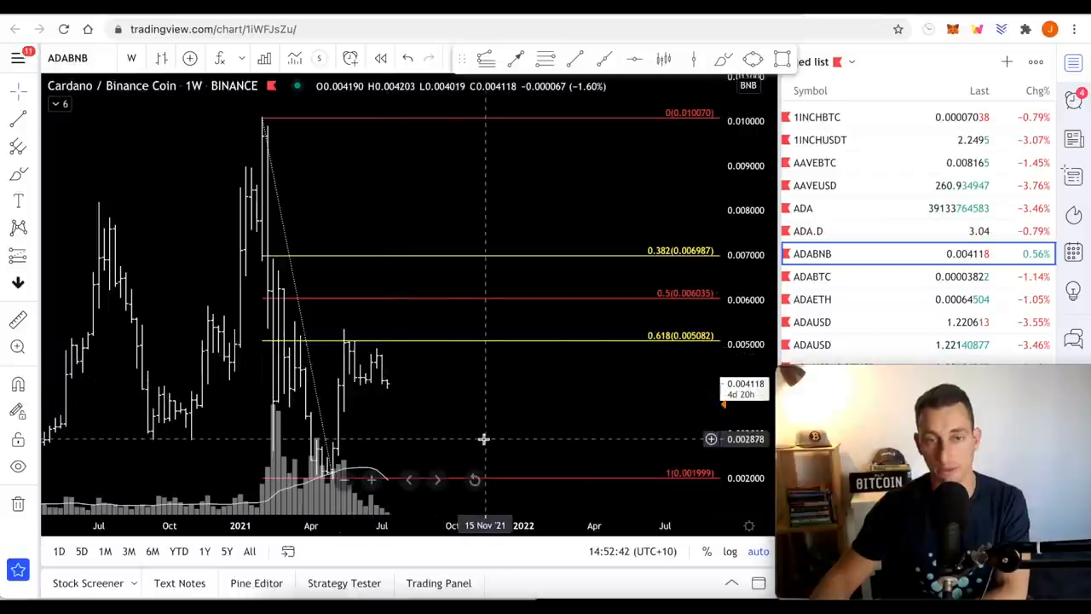
Pan the ADABNB chart back to show the 2020 price action against the Fibonacci levels.
drag(485, 440, 528, 429)
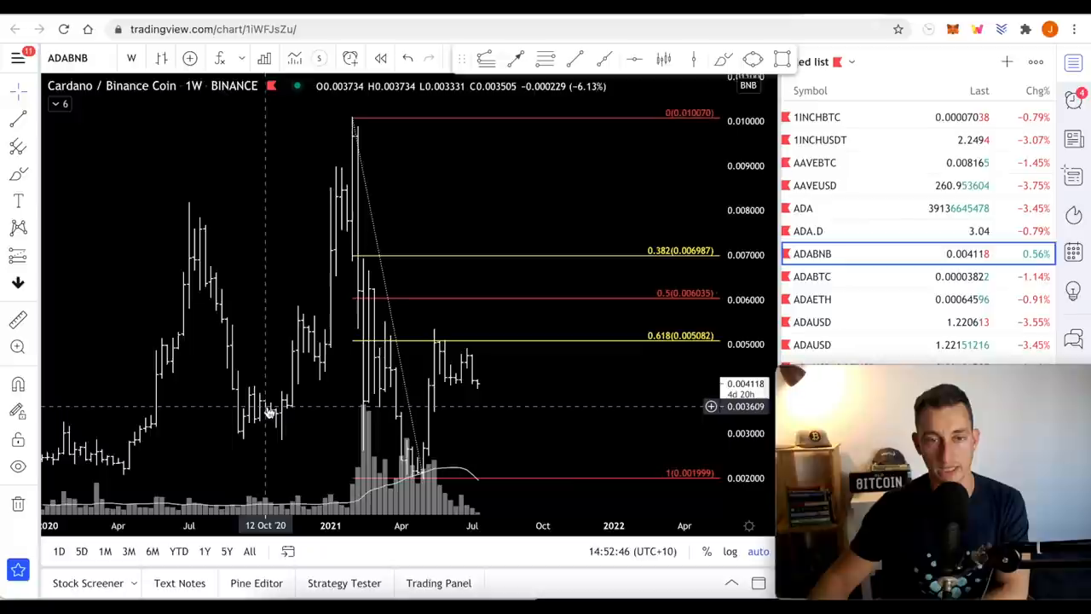
mouse_move(522, 402)
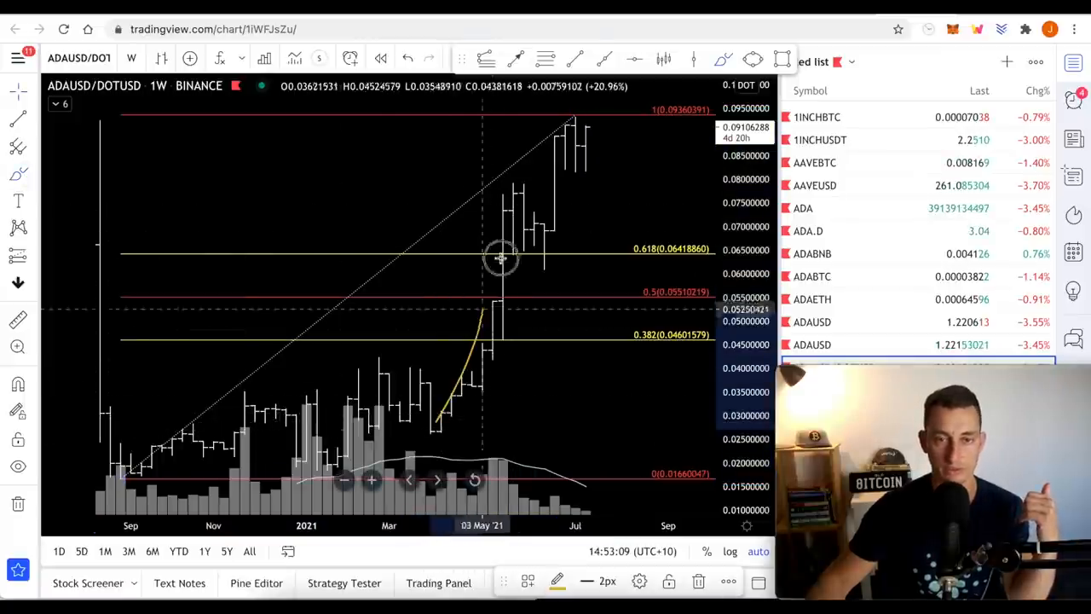
Trace the ADA/DOT rally with a yellow freehand brush stroke.
drag(501, 257, 566, 126)
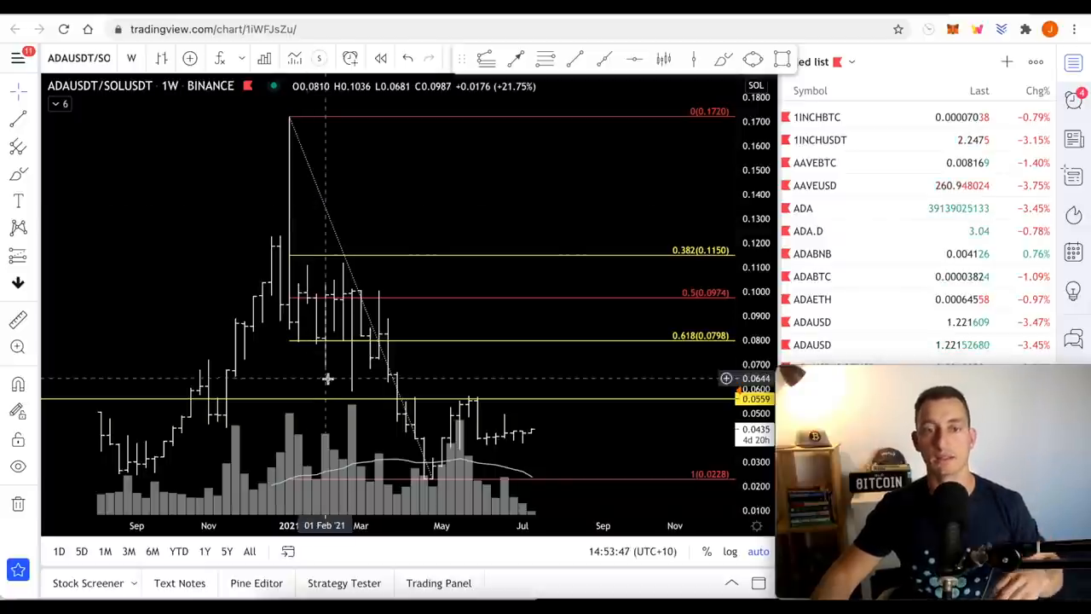
mouse_move(354, 388)
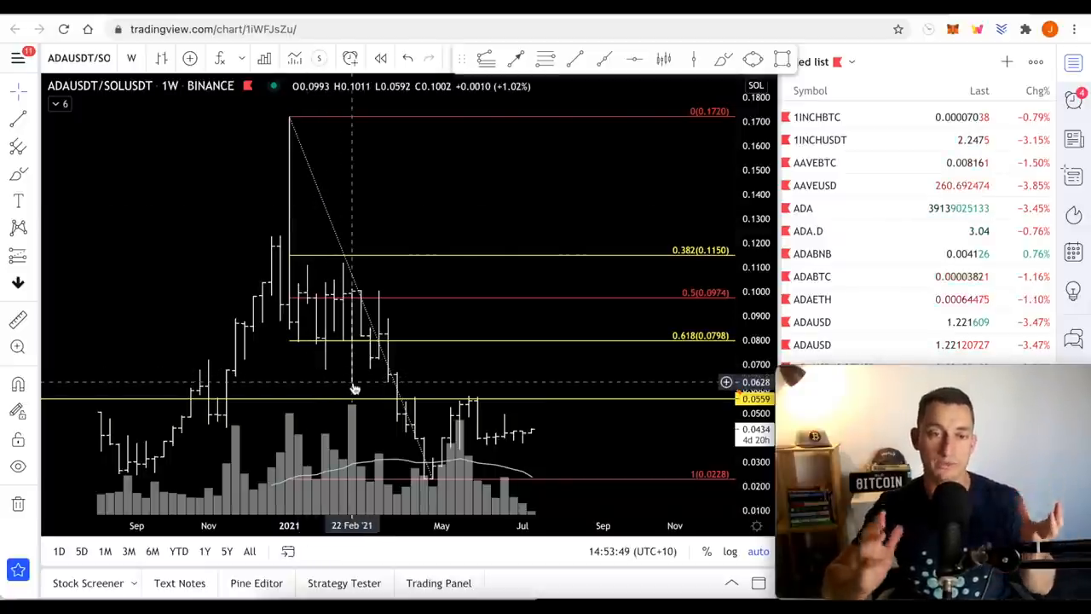